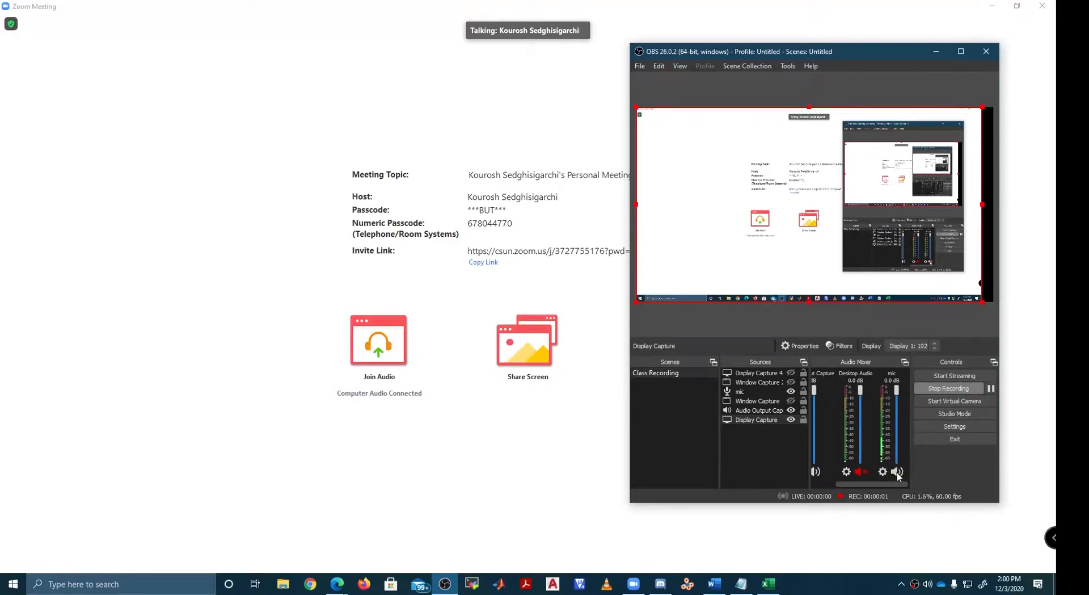
{"action": "mouse_move", "coordinate": [121, 546]}
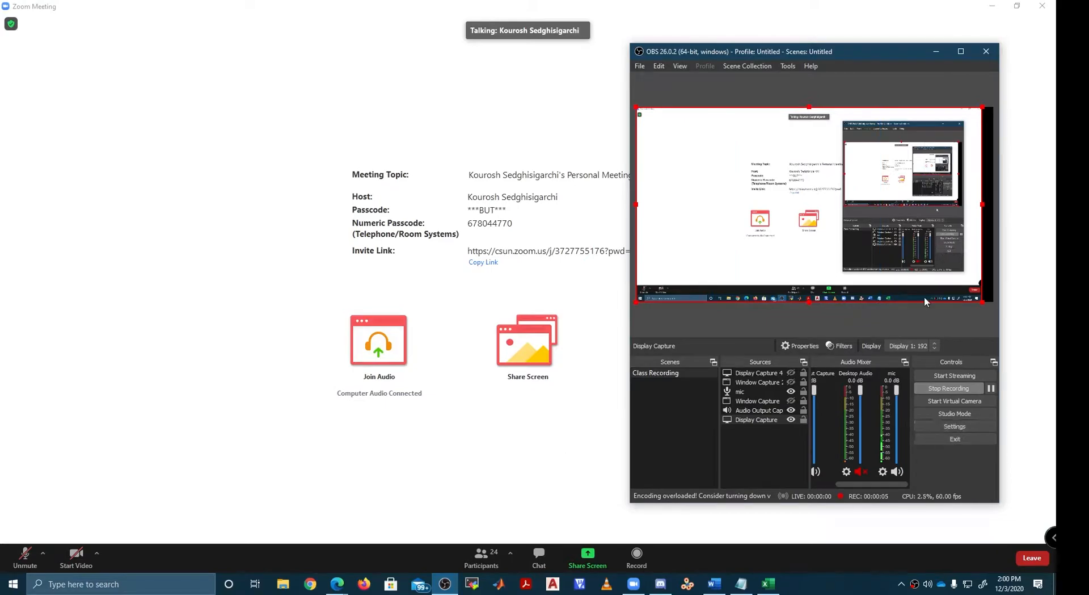
{"action": "mouse_move", "coordinate": [937, 51]}
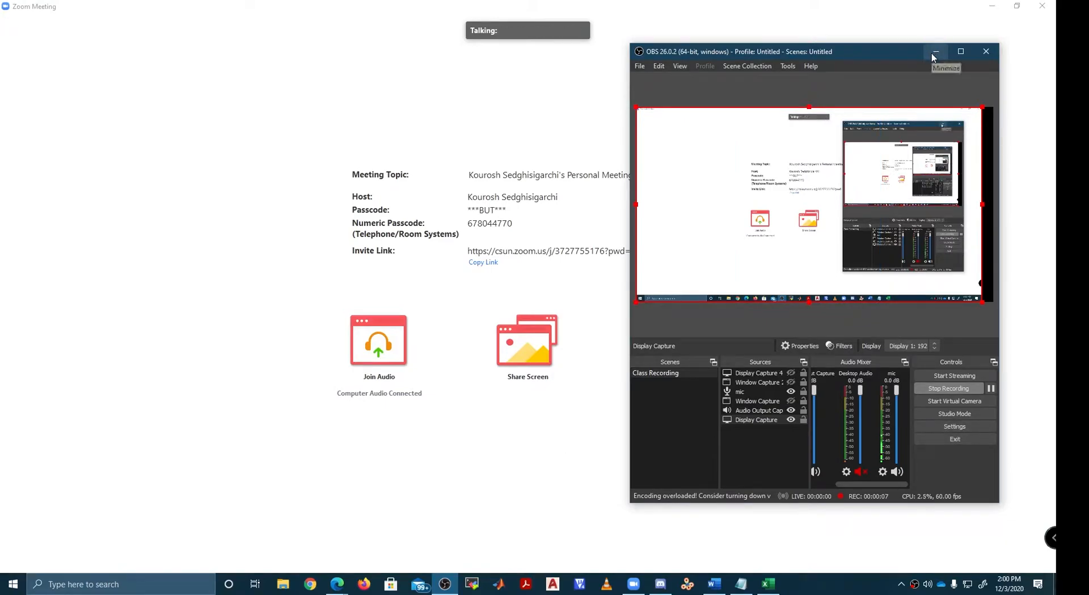
Exit full screen via View Options so the shared screen shows beside the participant gallery
{"action": "left_click", "coordinate": [935, 52]}
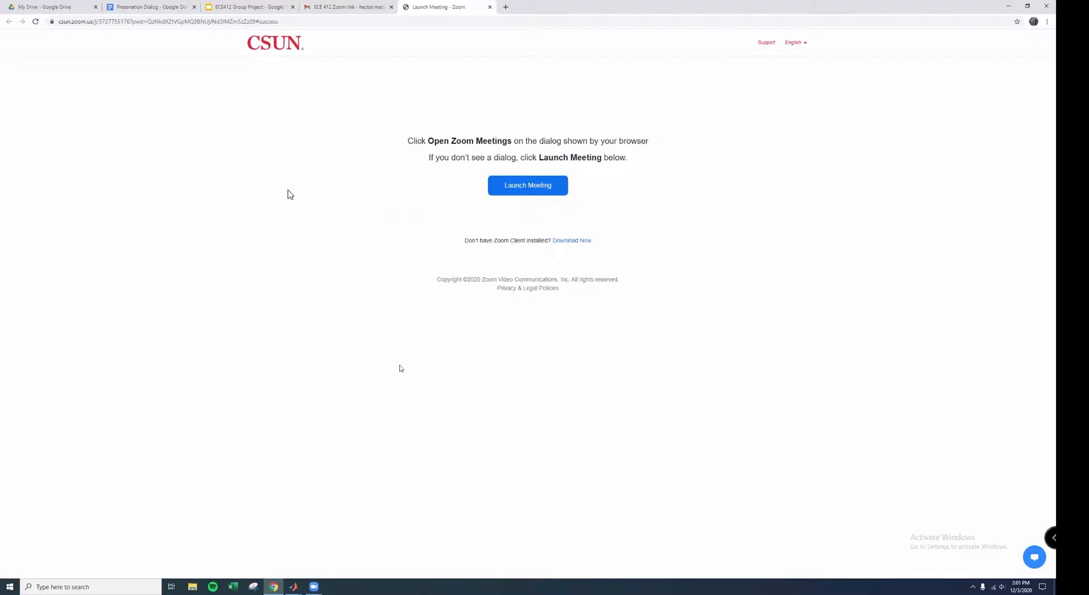
{"action": "mouse_move", "coordinate": [334, 503]}
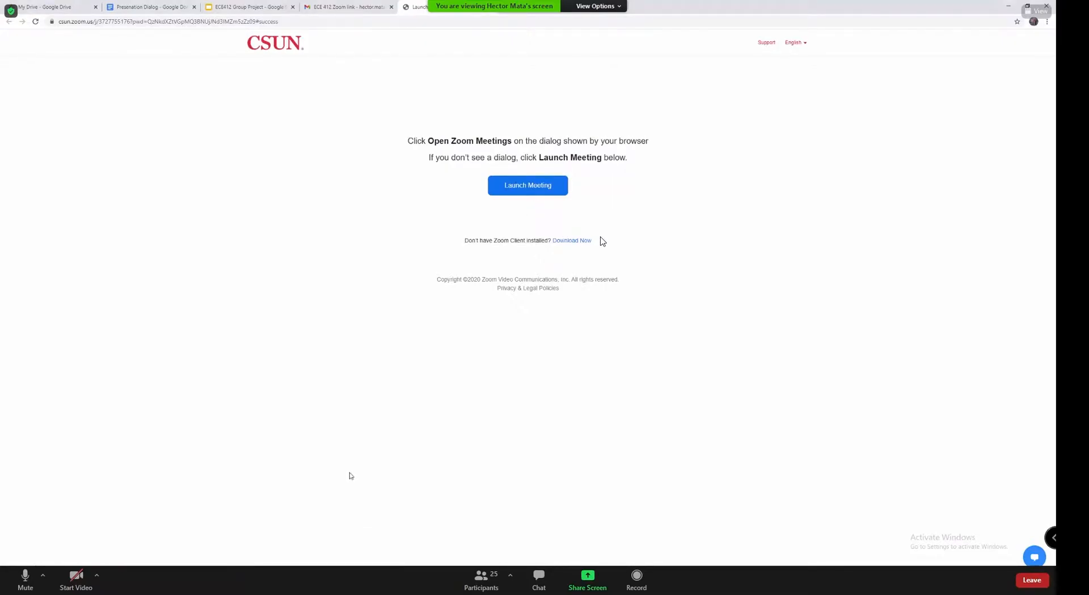
{"action": "mouse_move", "coordinate": [700, 10]}
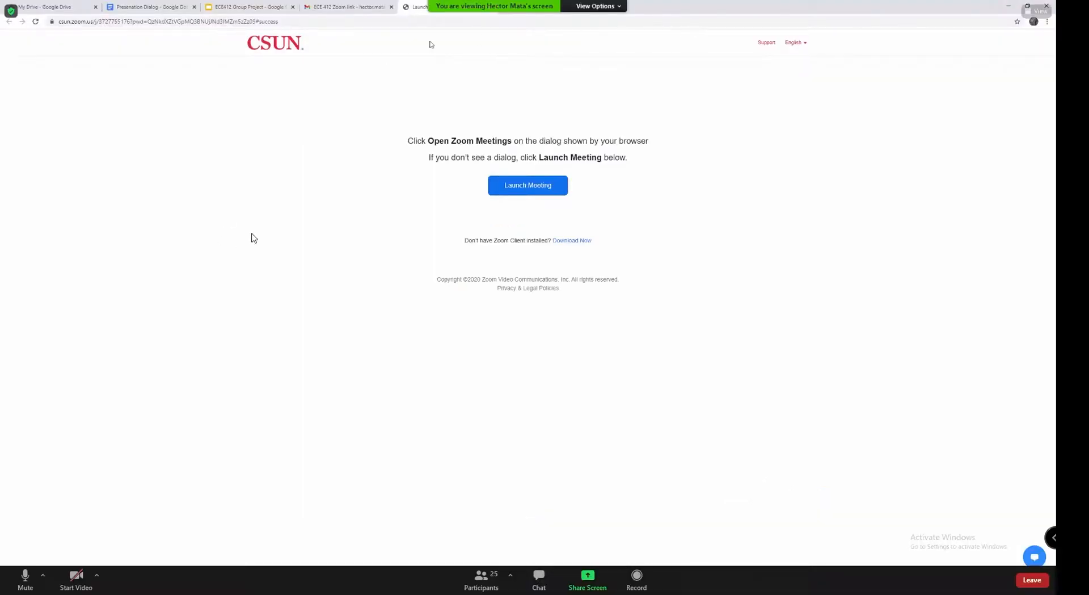
{"action": "mouse_move", "coordinate": [25, 580]}
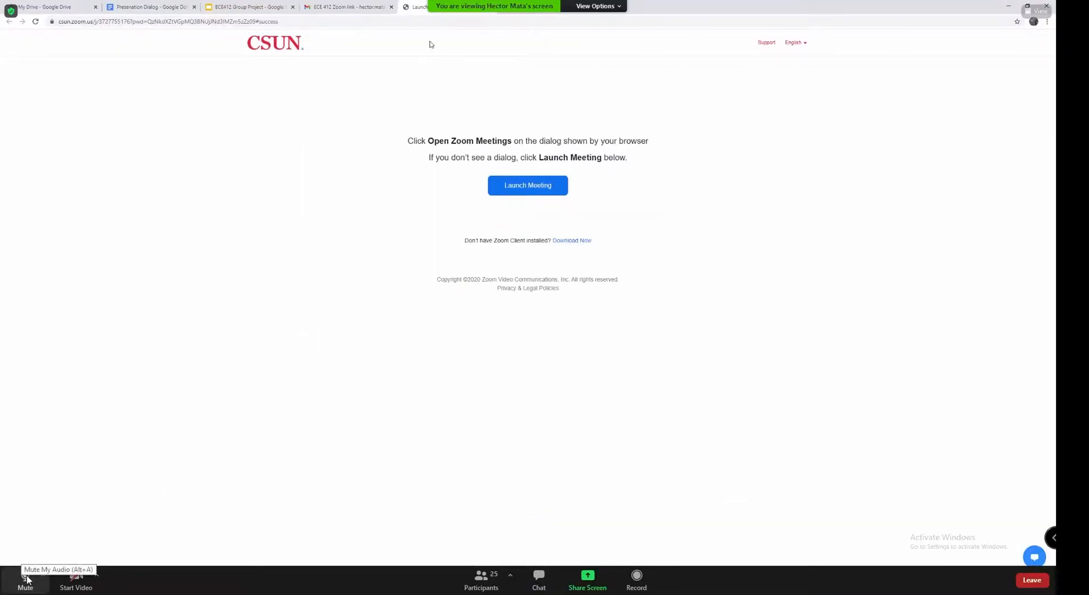
{"action": "mouse_move", "coordinate": [681, 82]}
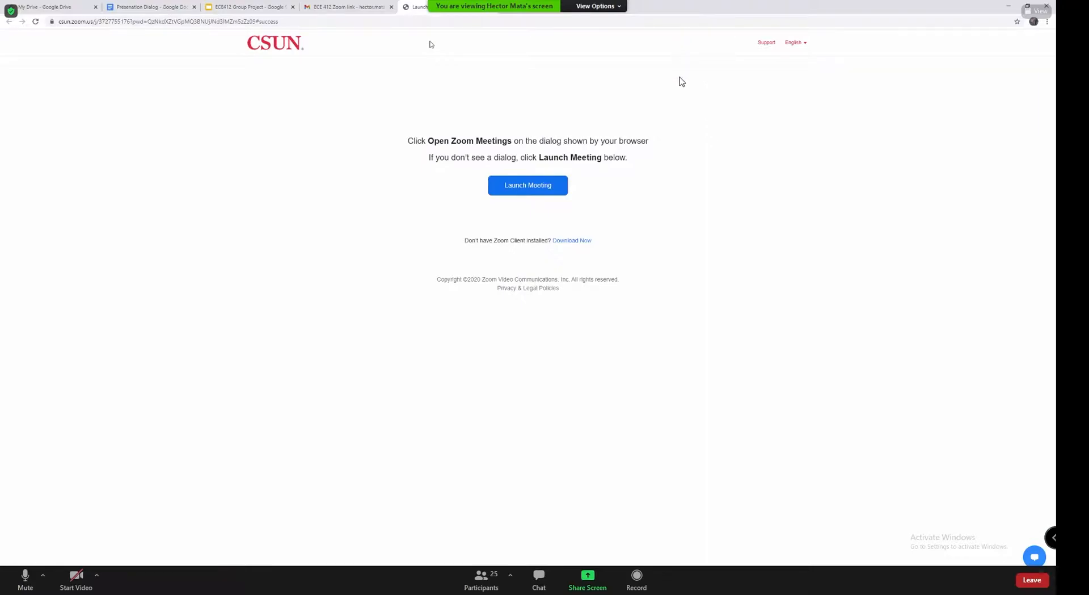
{"action": "mouse_move", "coordinate": [679, 37]}
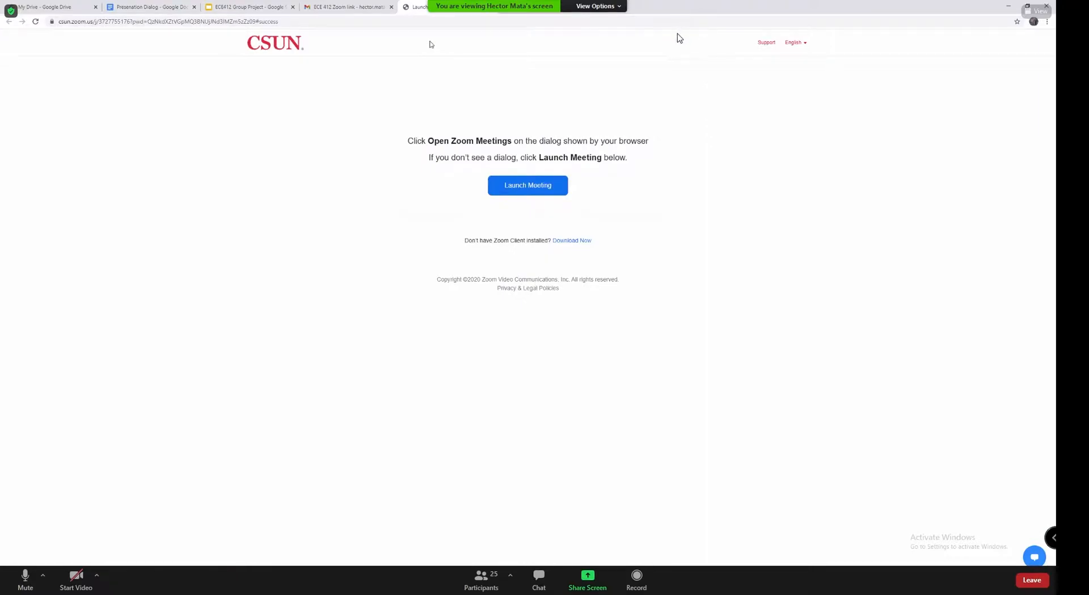
{"action": "left_click", "coordinate": [596, 7]}
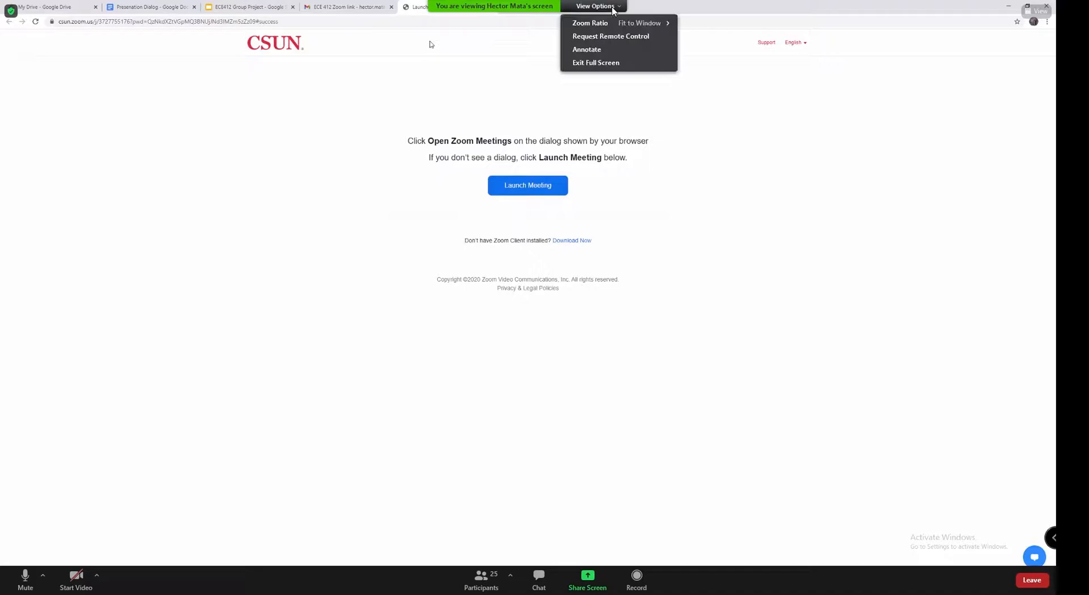
{"action": "left_click", "coordinate": [828, 262]}
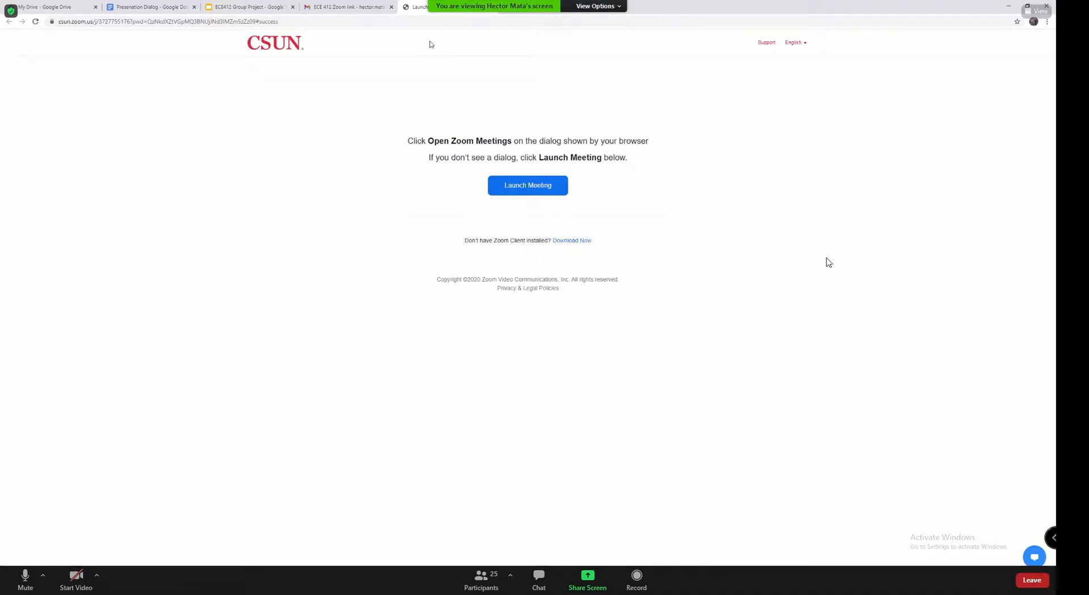
{"action": "mouse_move", "coordinate": [630, 547]}
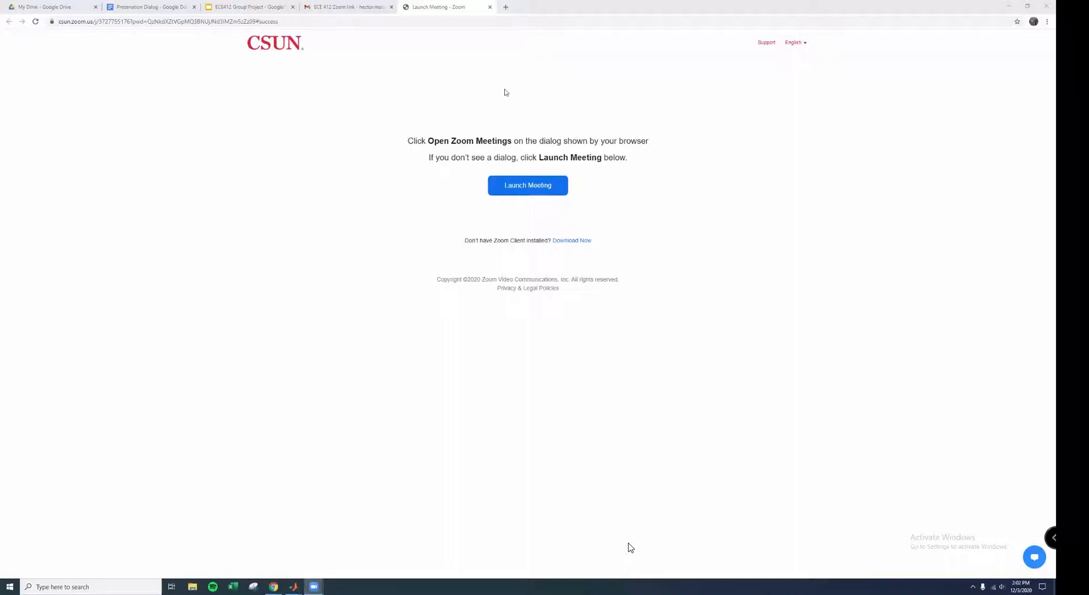
{"action": "left_click", "coordinate": [527, 185]}
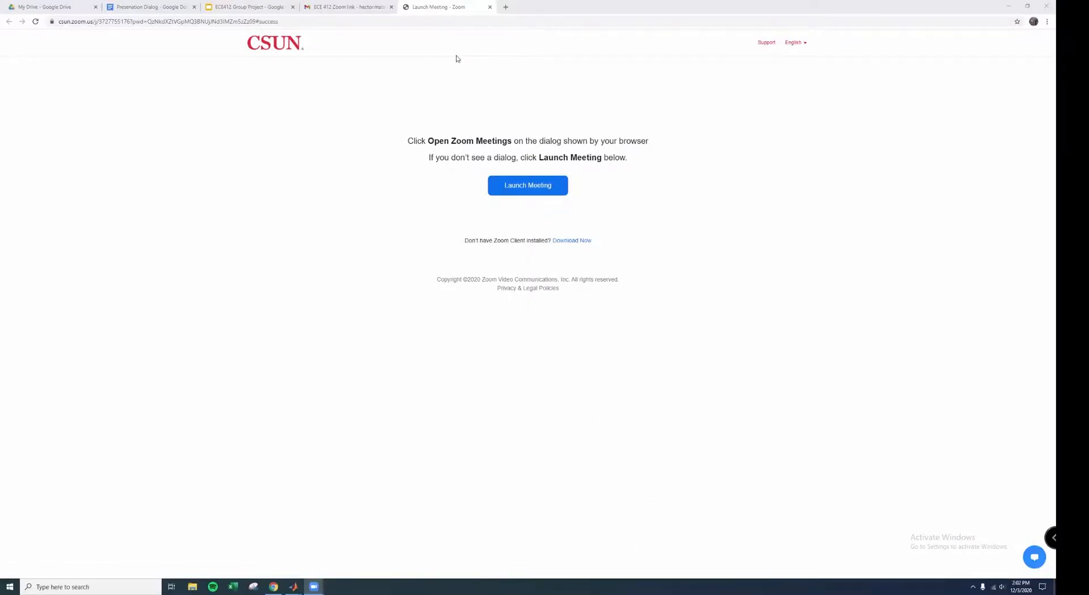
{"action": "left_click", "coordinate": [528, 185]}
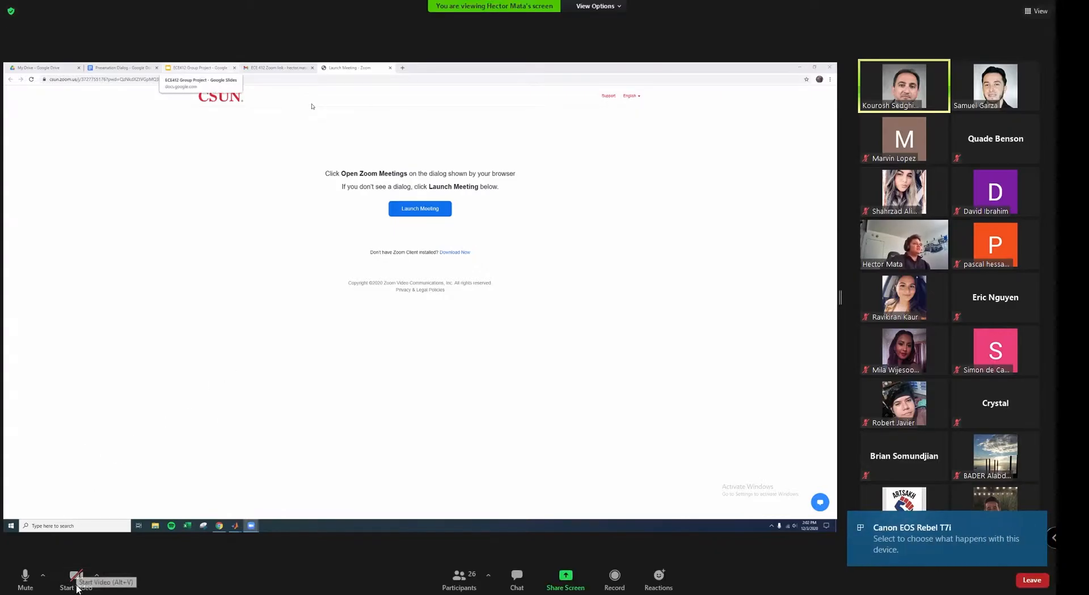
Advance the shared slideshow to the DC Motor using a Buck-Boost Converter slide
{"action": "left_click", "coordinate": [200, 67]}
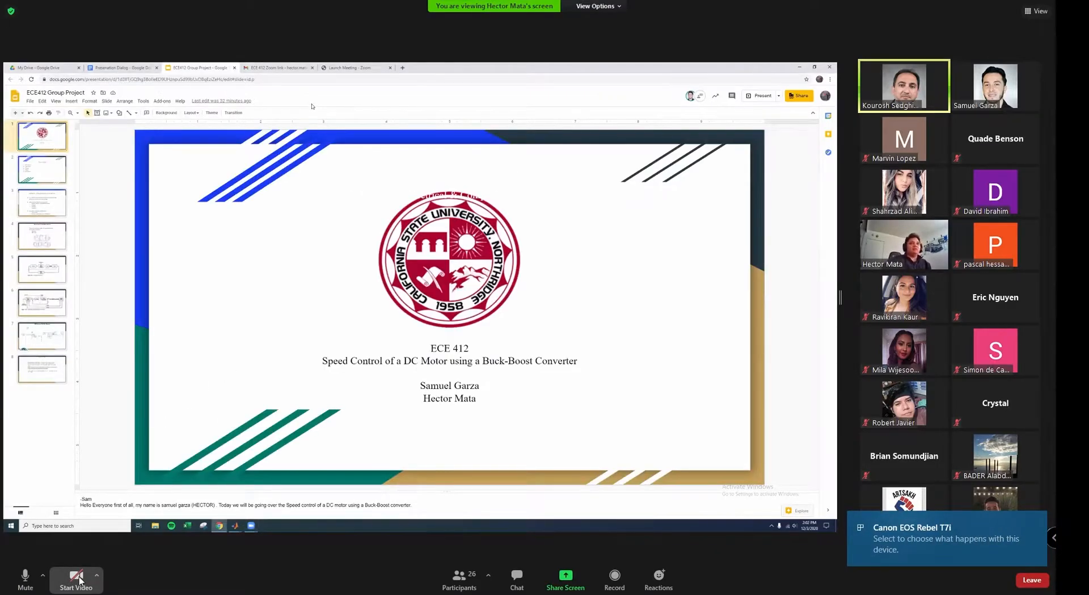
{"action": "left_click", "coordinate": [75, 577]}
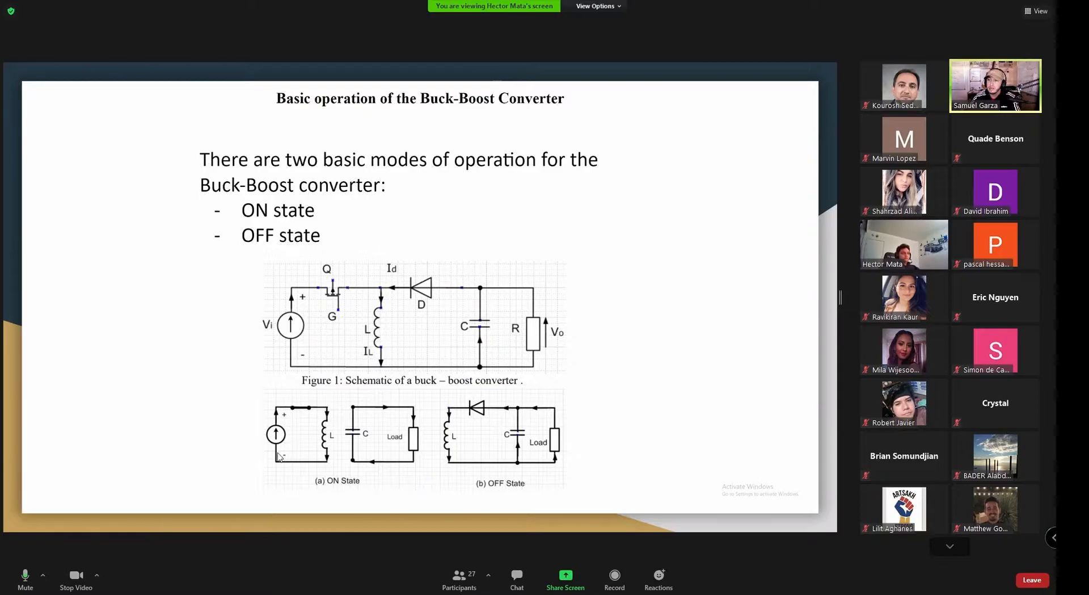
{"action": "mouse_move", "coordinate": [249, 397]}
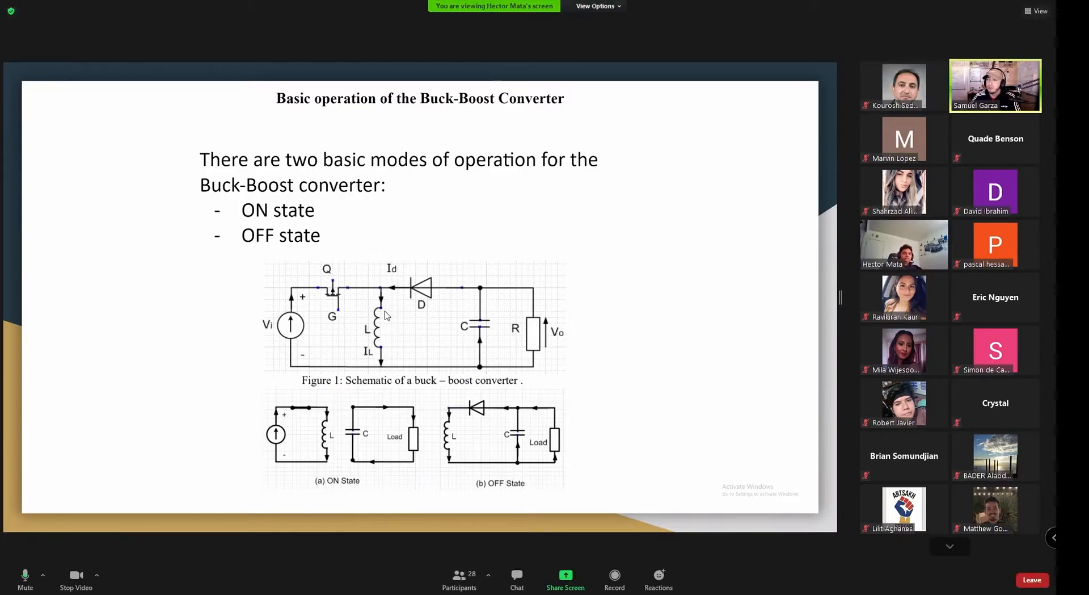
{"action": "mouse_move", "coordinate": [396, 411]}
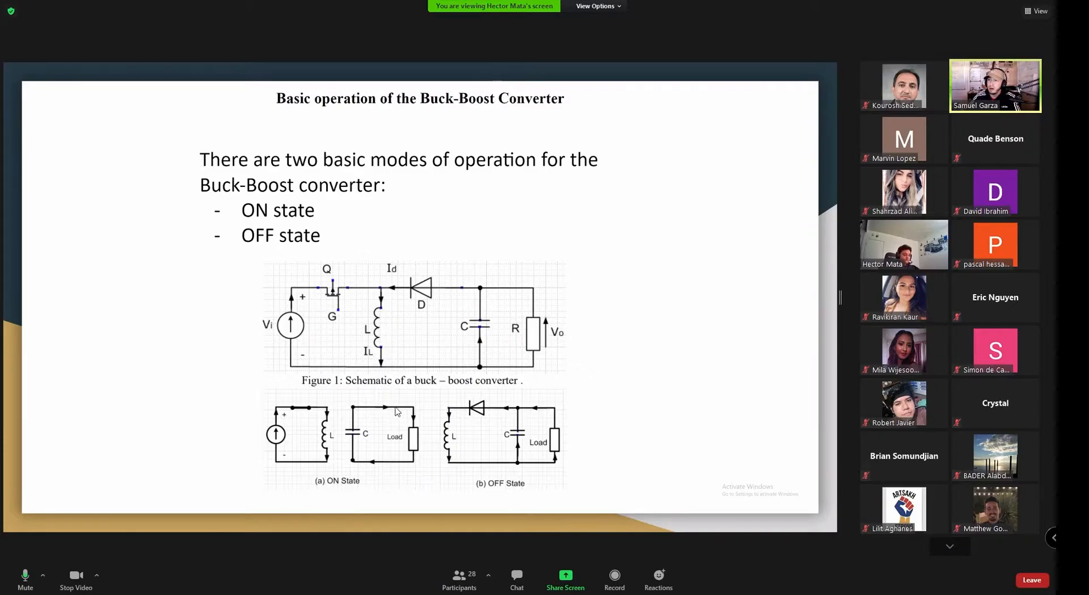
{"action": "mouse_move", "coordinate": [488, 432]}
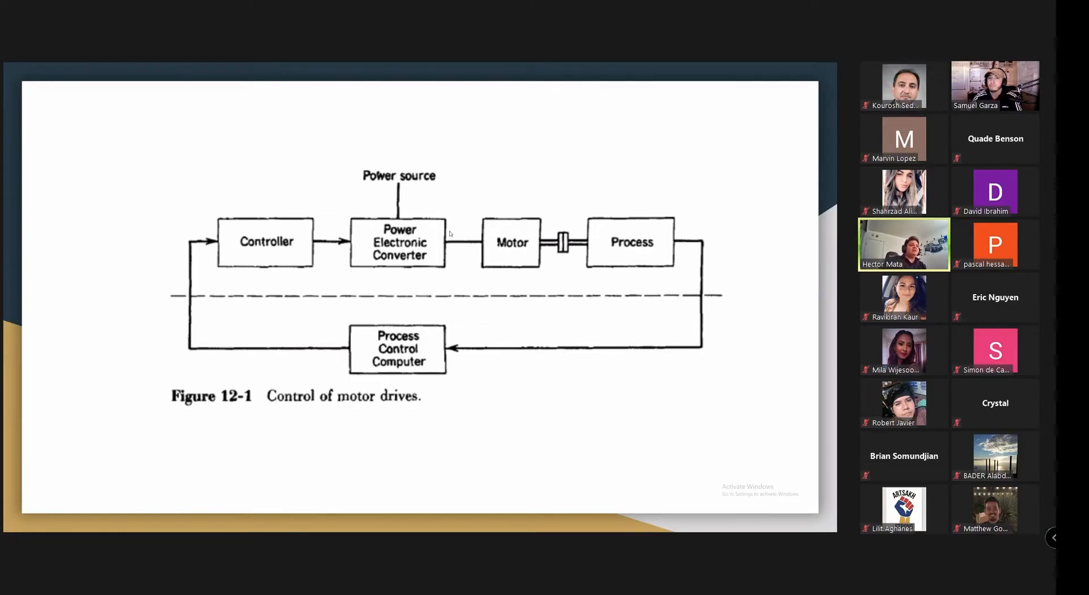
{"action": "mouse_move", "coordinate": [478, 221]}
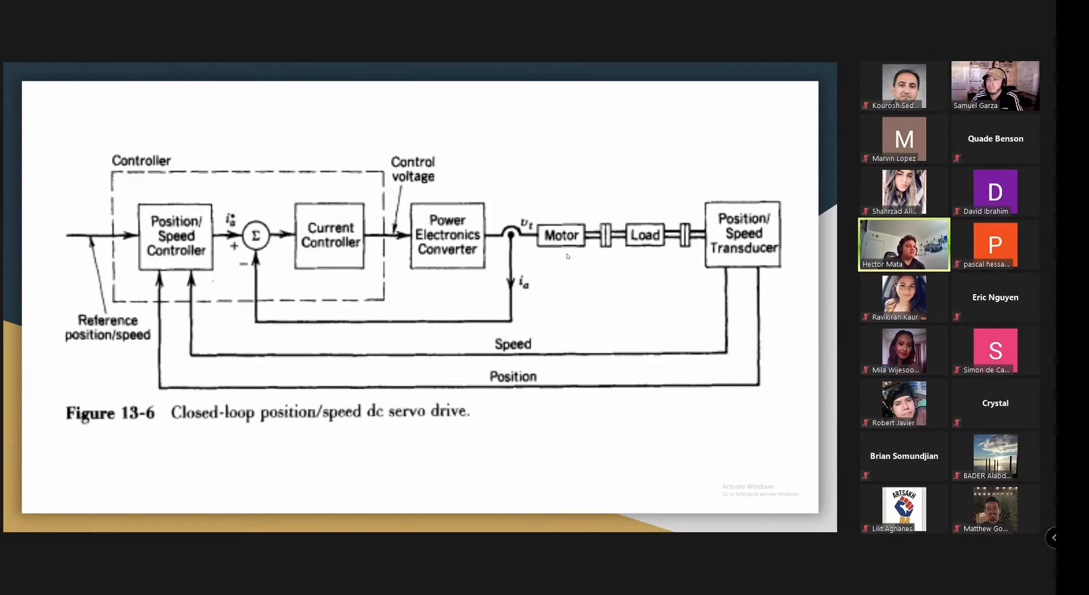
{"action": "mouse_move", "coordinate": [678, 284]}
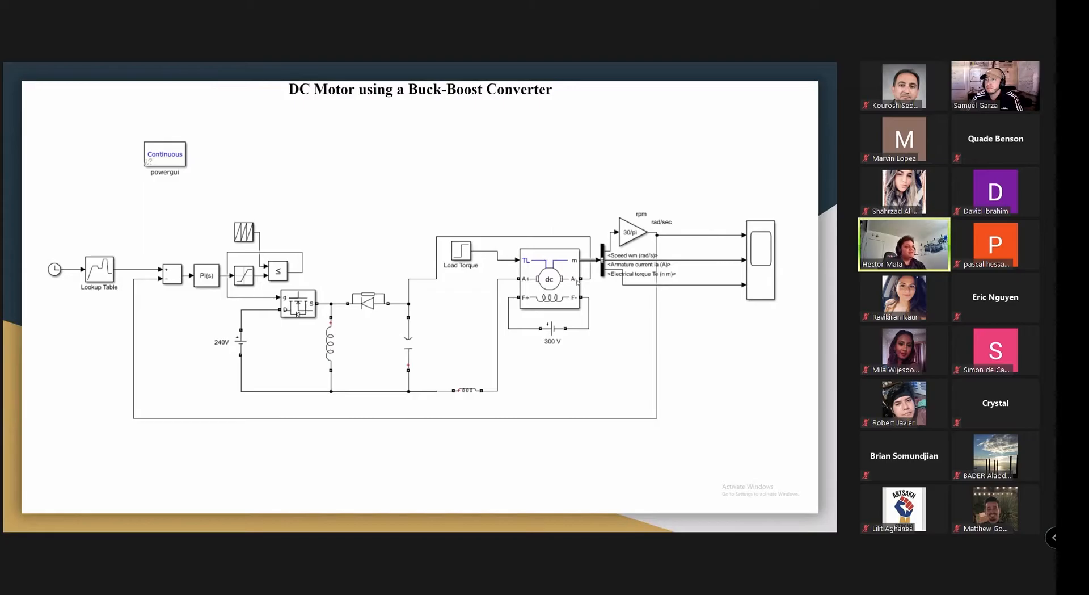
{"action": "mouse_move", "coordinate": [382, 196]}
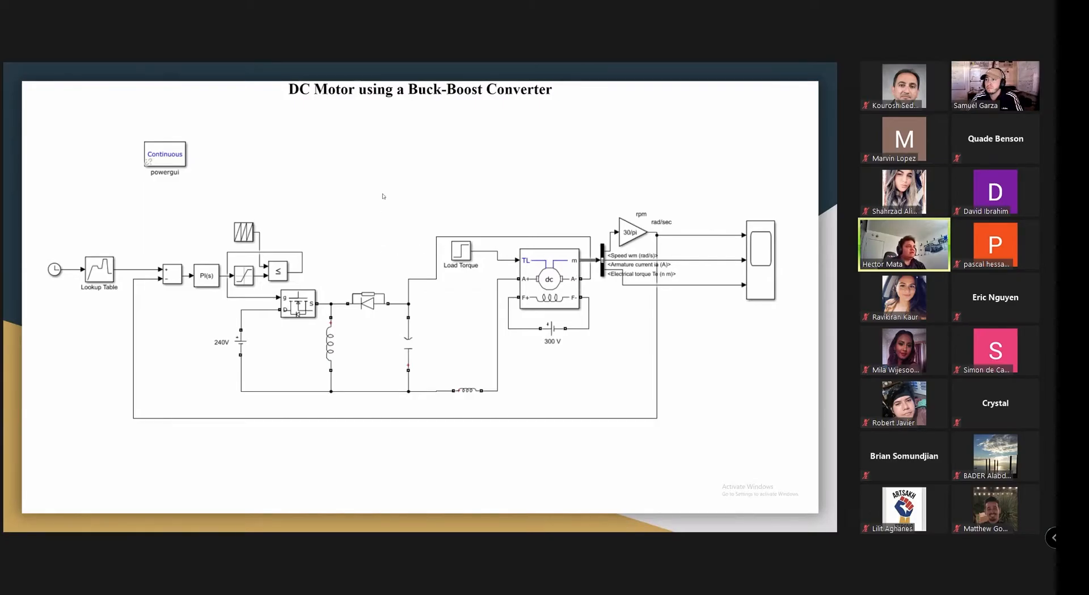
{"action": "mouse_move", "coordinate": [387, 229]}
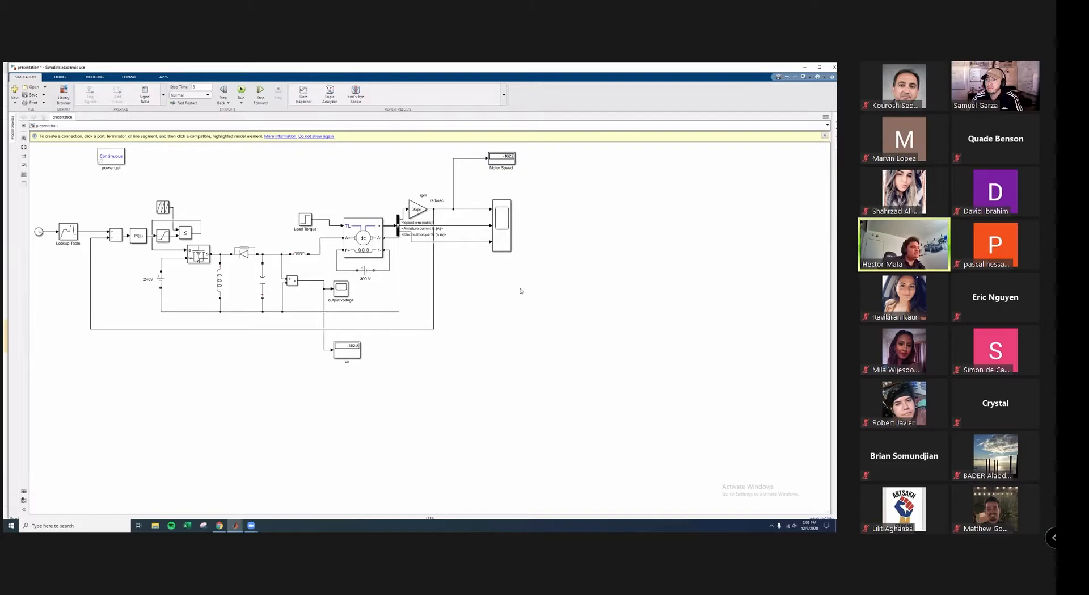
{"action": "mouse_move", "coordinate": [241, 289]}
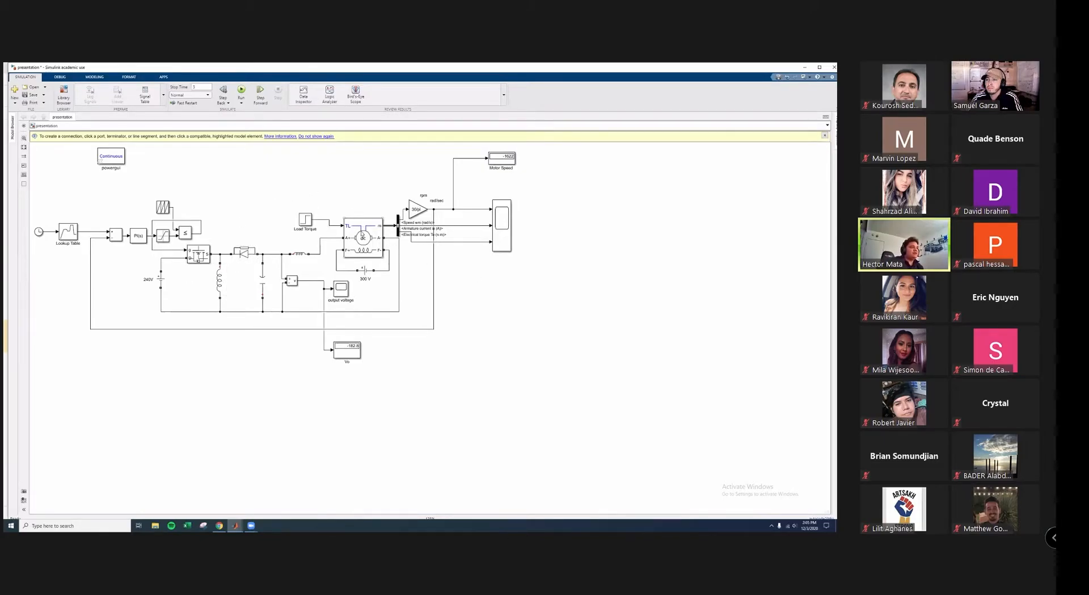
Review the DC Machine block's parameters and dismiss the dialog with OK
{"action": "double_click", "coordinate": [363, 237]}
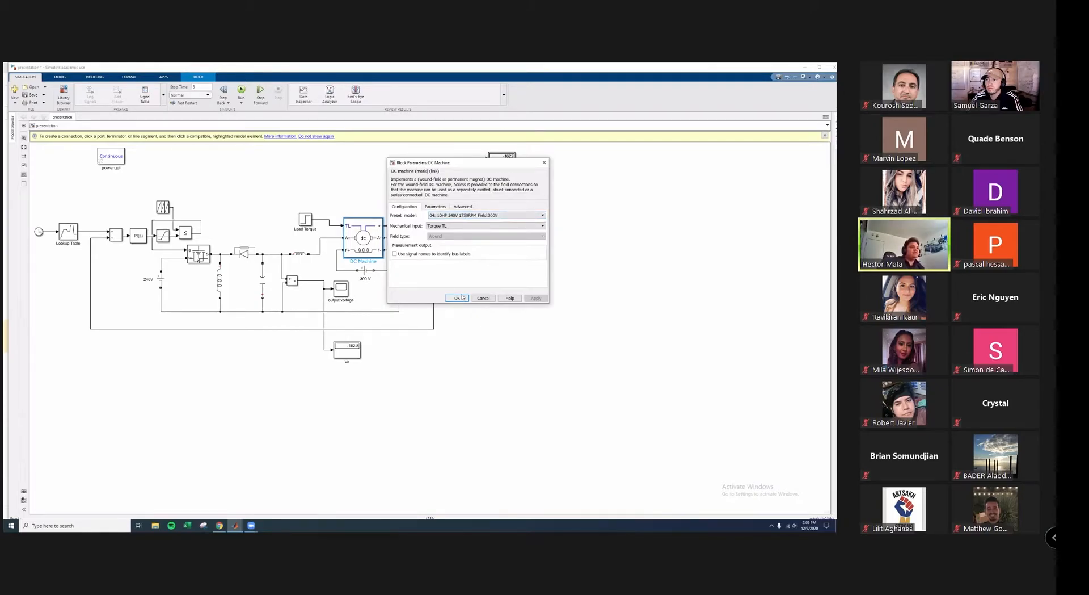
{"action": "left_click", "coordinate": [457, 298]}
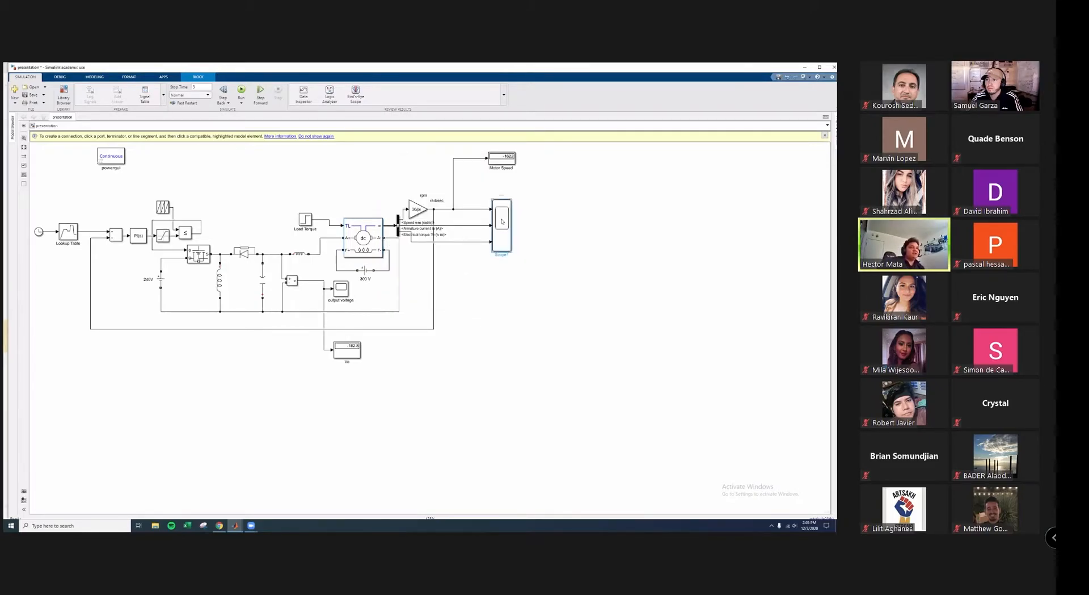
Show the Scope plots of motor speed, armature current and electrical torque
{"action": "double_click", "coordinate": [501, 228]}
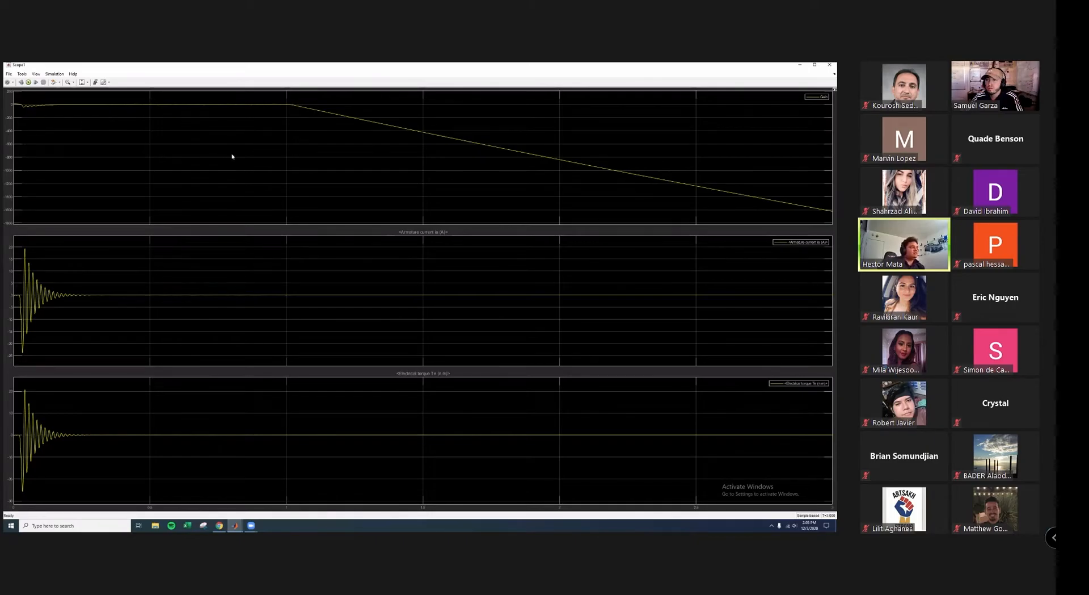
{"action": "mouse_move", "coordinate": [284, 166]}
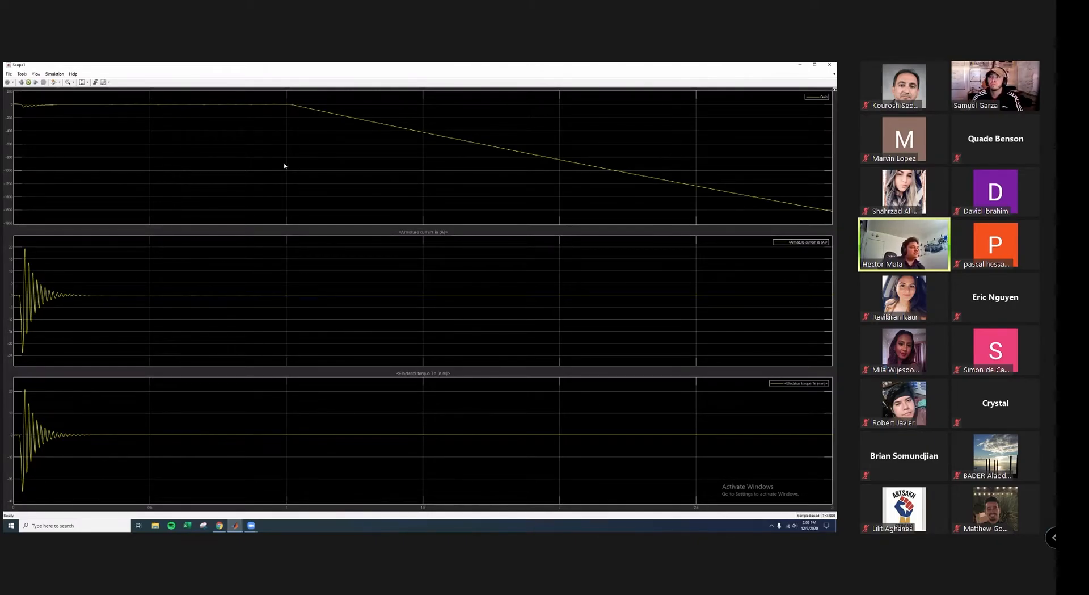
{"action": "mouse_move", "coordinate": [380, 299]}
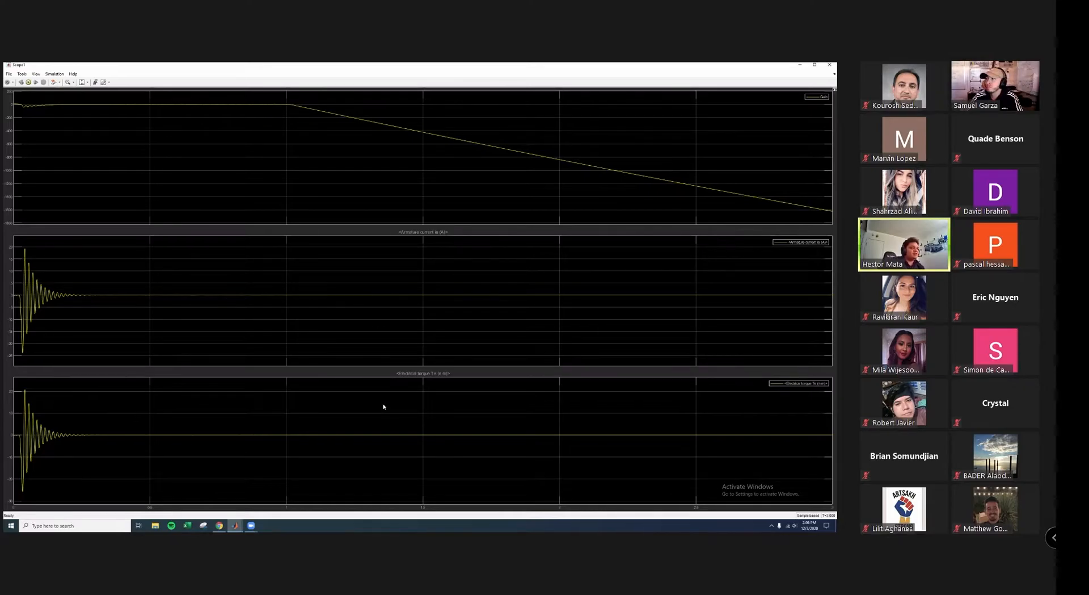
{"action": "mouse_move", "coordinate": [750, 141]}
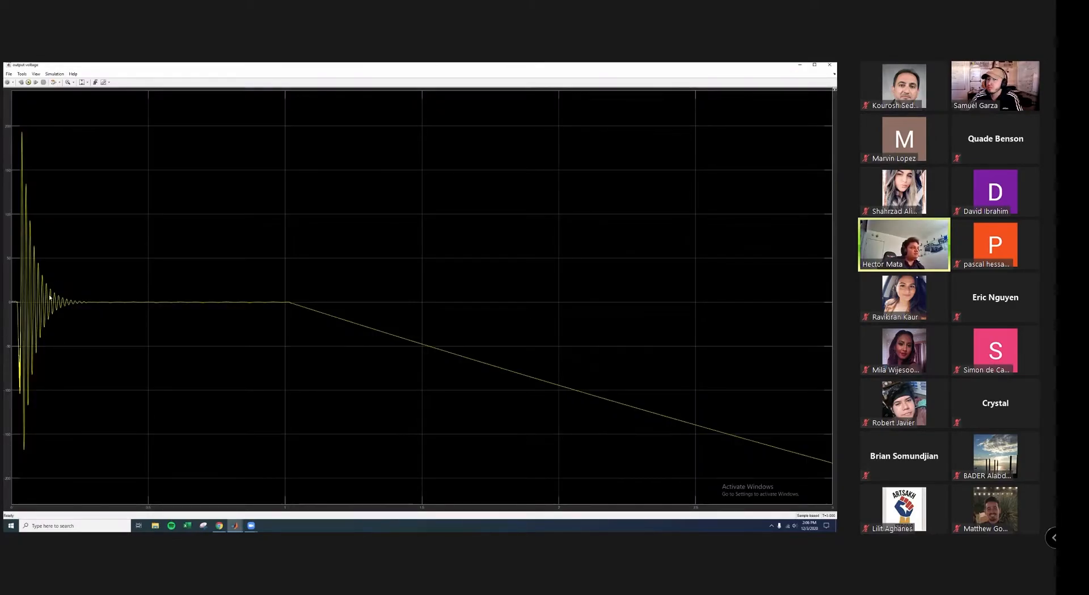
{"action": "mouse_move", "coordinate": [771, 132]}
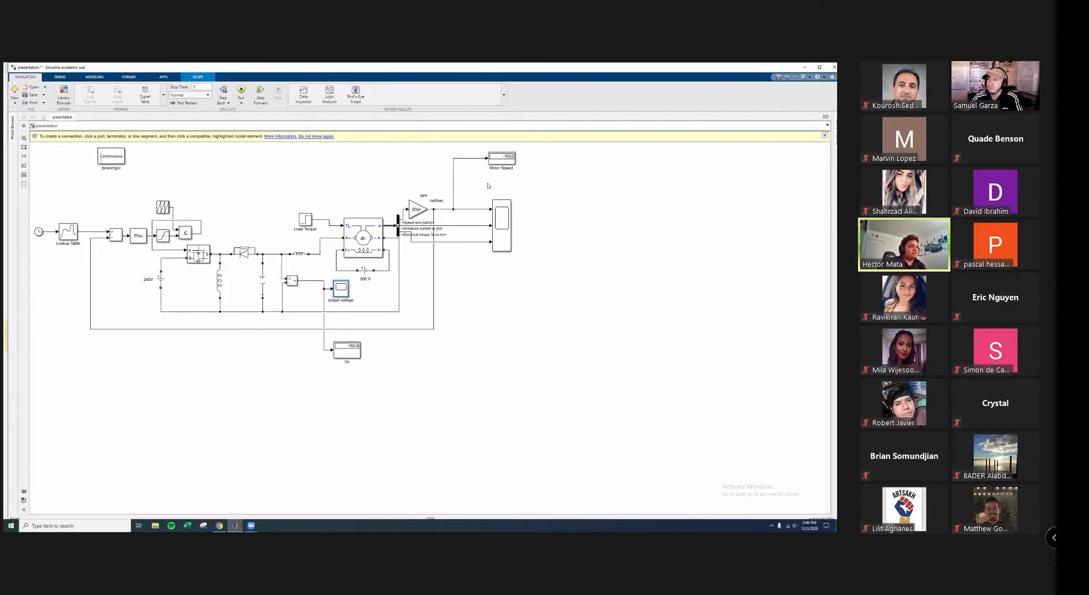
{"action": "mouse_move", "coordinate": [318, 366]}
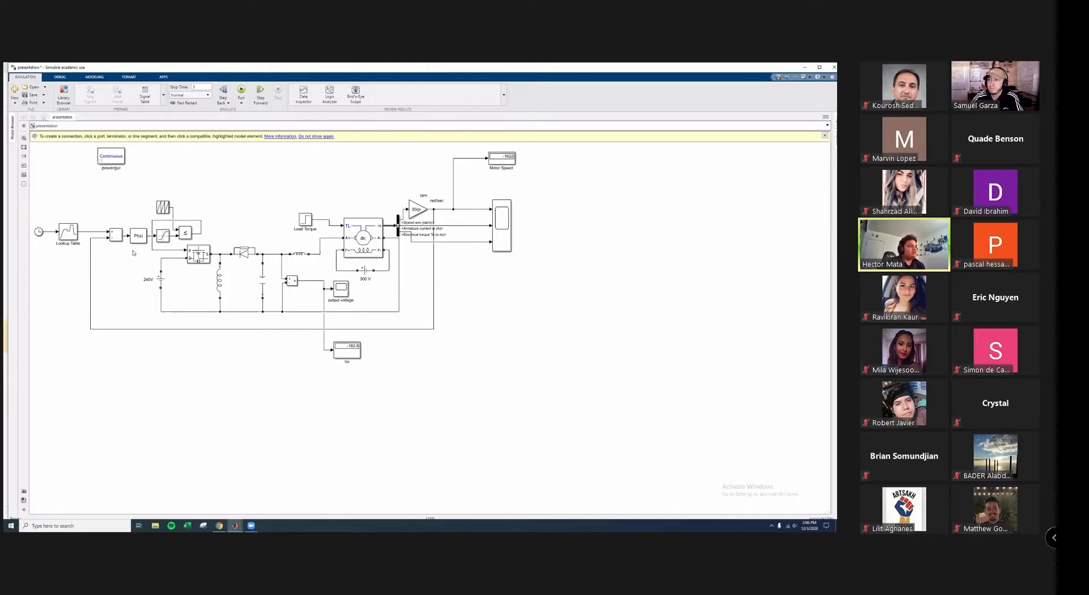
{"action": "mouse_move", "coordinate": [413, 248]}
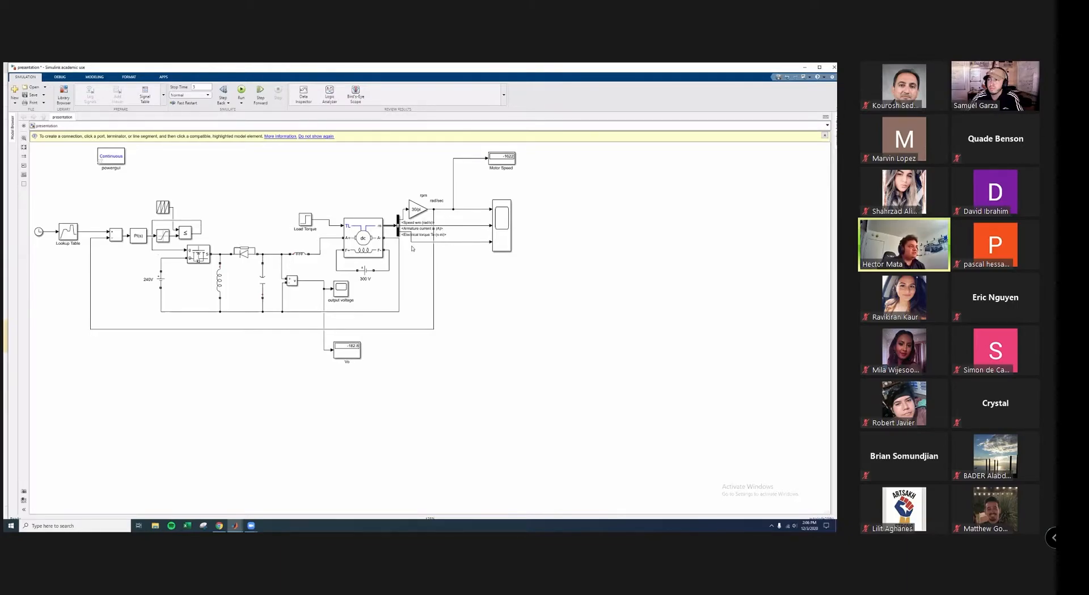
{"action": "mouse_move", "coordinate": [637, 308]}
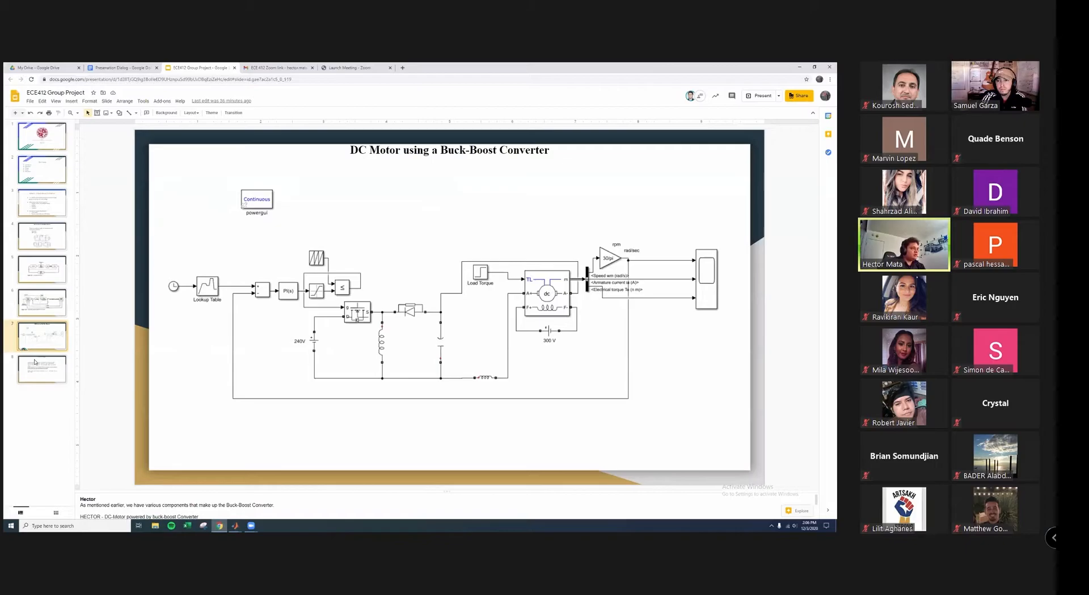
Go to the Work Cited Page slide and present it full screen
{"action": "left_click", "coordinate": [41, 367]}
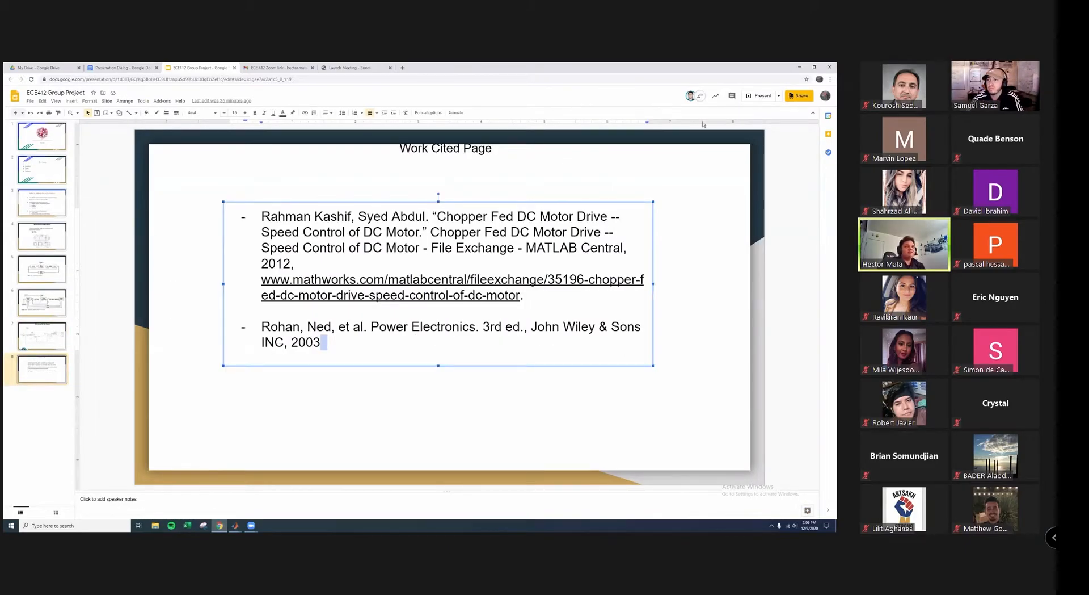
{"action": "left_click", "coordinate": [758, 95]}
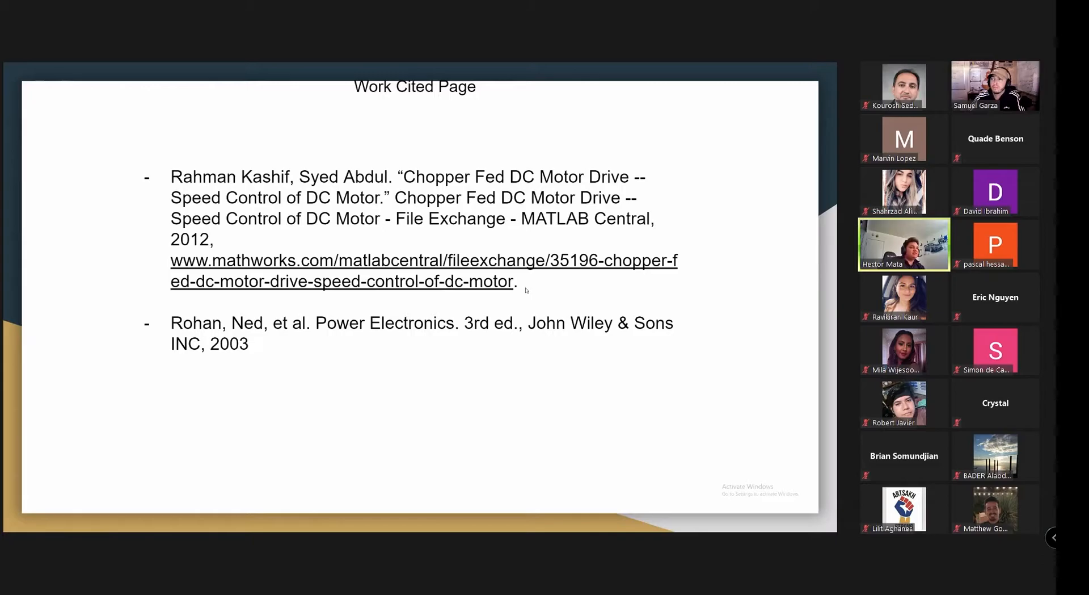
{"action": "mouse_move", "coordinate": [428, 345]}
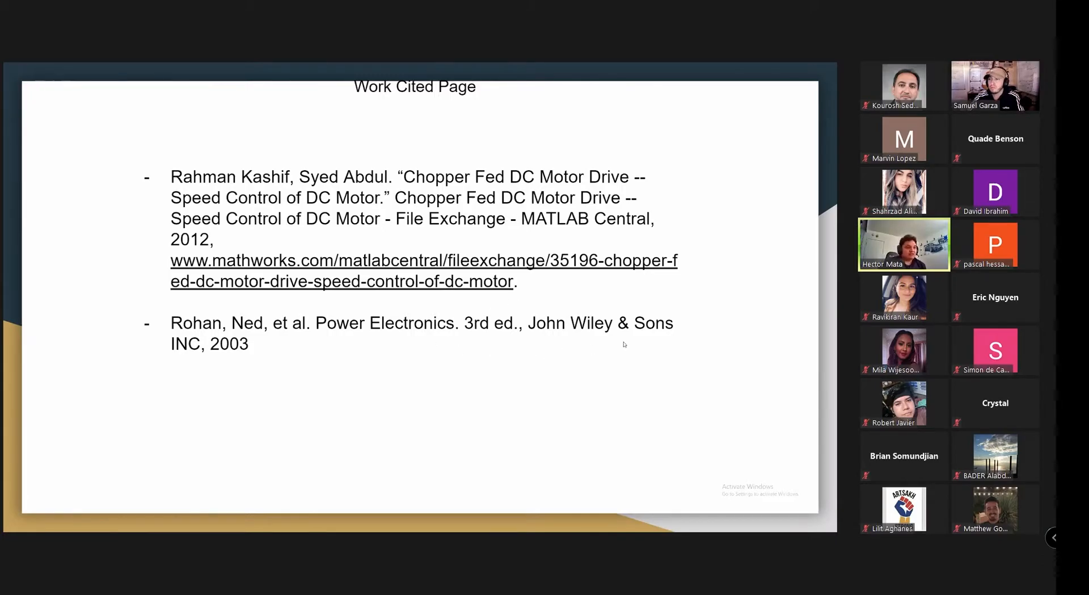
{"action": "mouse_move", "coordinate": [705, 299]}
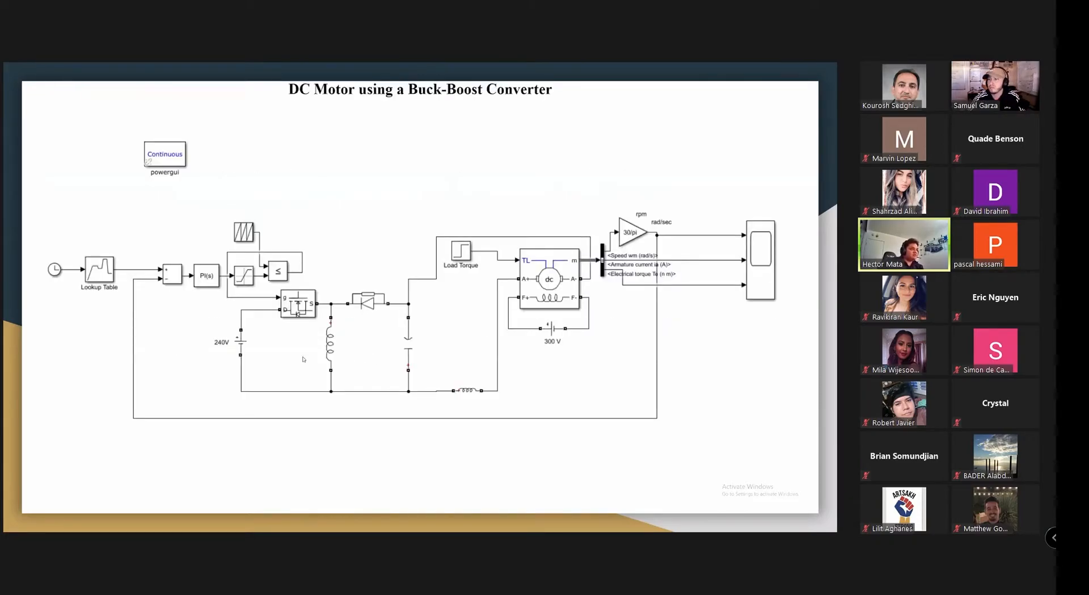
Exit the slideshow to return to the Simulink buck-boost motor model window
{"action": "left_click", "coordinate": [10, 524]}
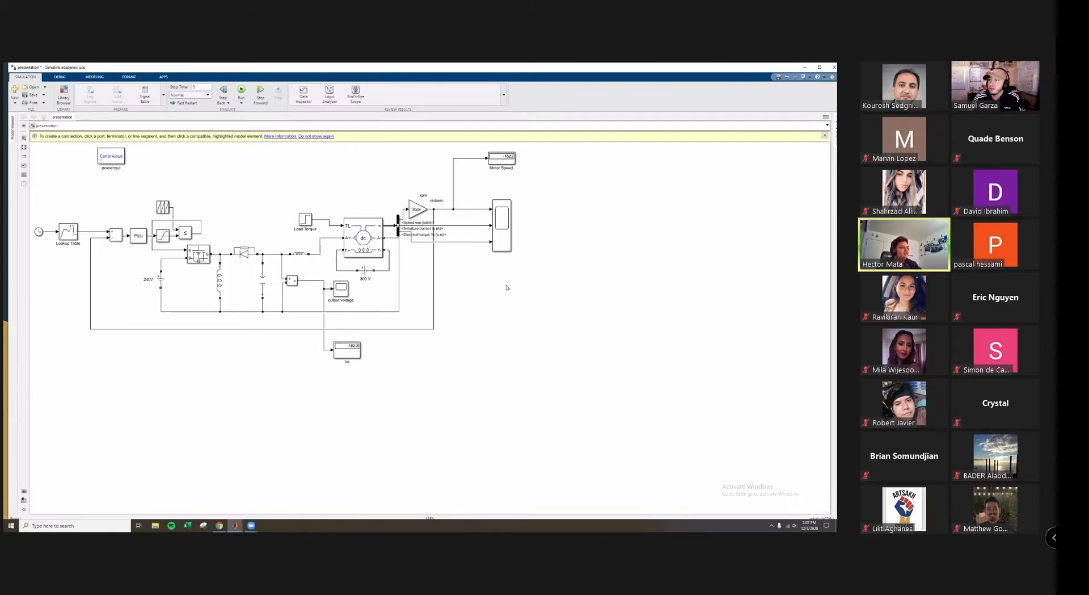
{"action": "left_click", "coordinate": [137, 235]}
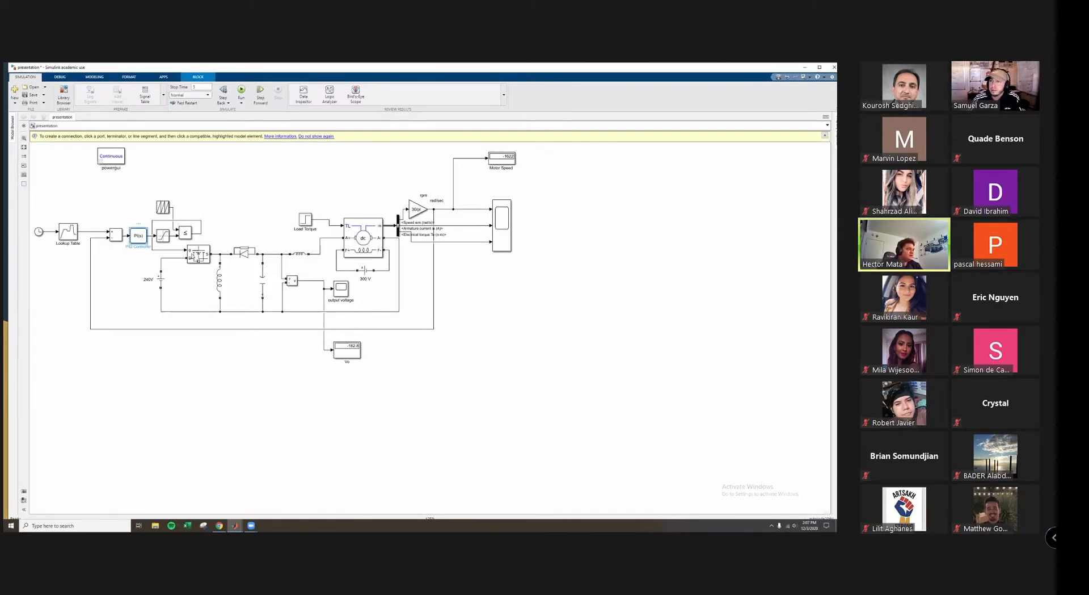
{"action": "double_click", "coordinate": [138, 236]}
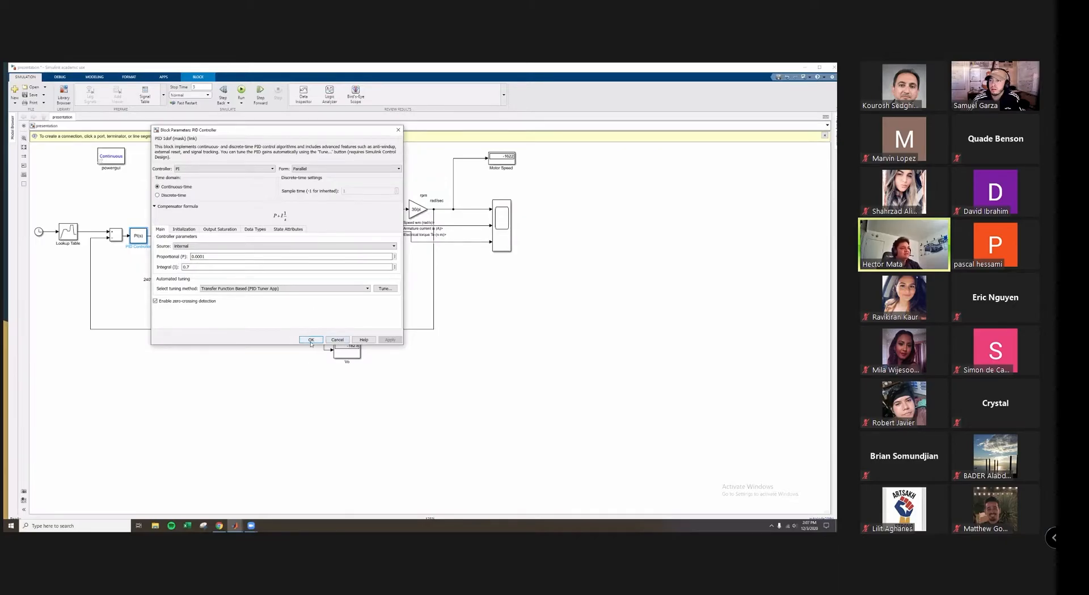
{"action": "left_click", "coordinate": [311, 340]}
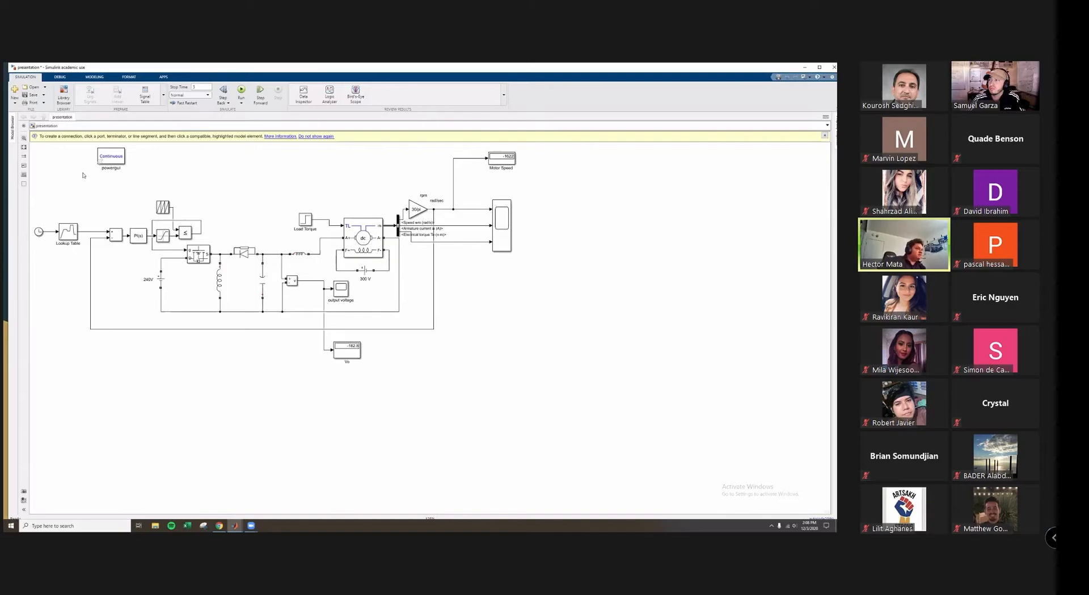
Select the Lookup Table block and bring up its block parameters
{"action": "left_click", "coordinate": [67, 229]}
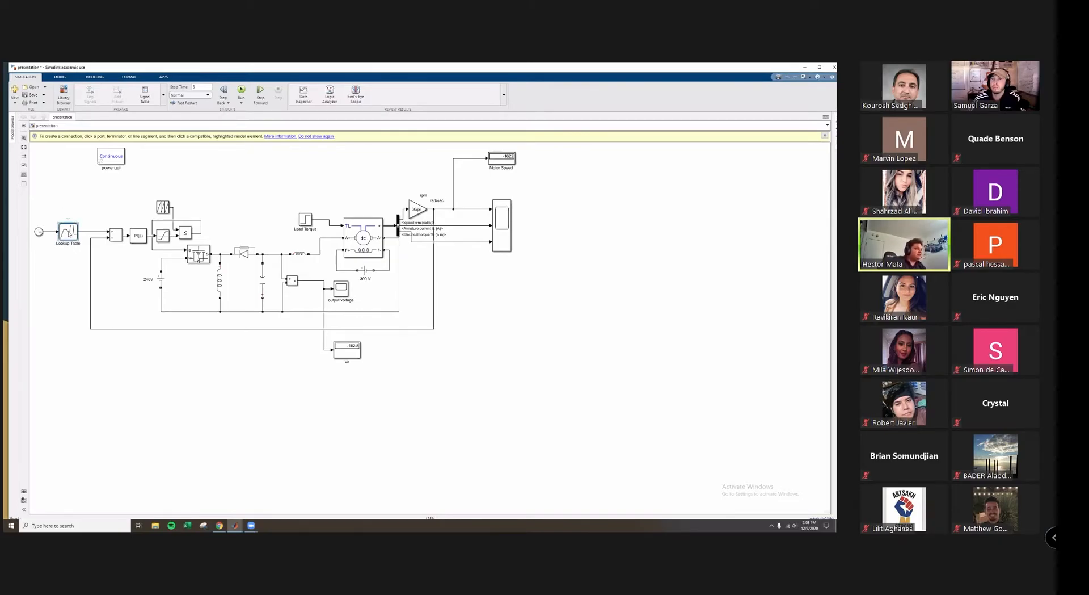
{"action": "double_click", "coordinate": [67, 232]}
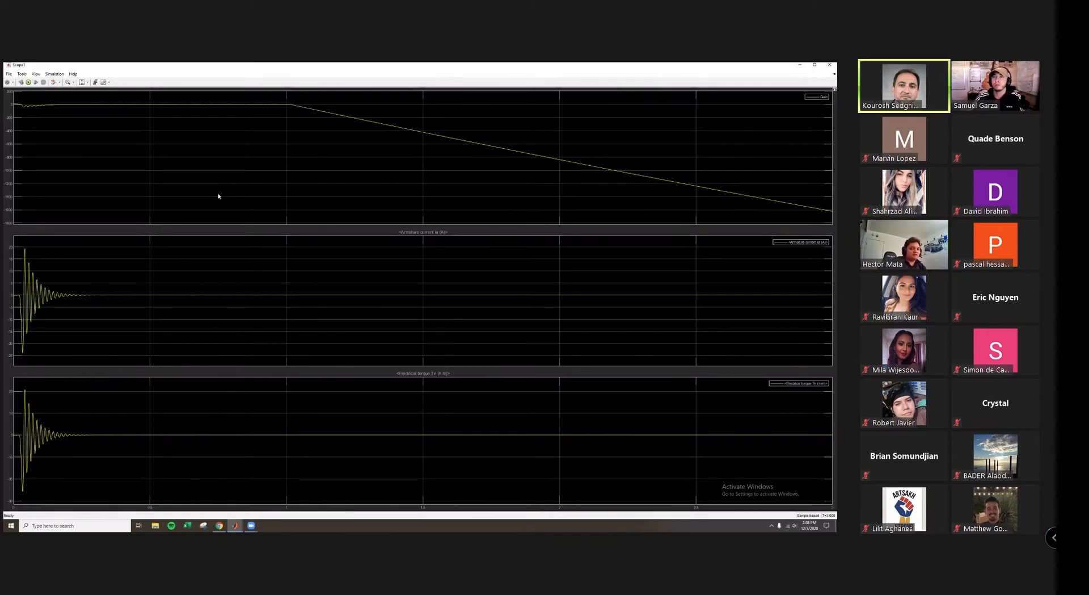
{"action": "mouse_move", "coordinate": [329, 167]}
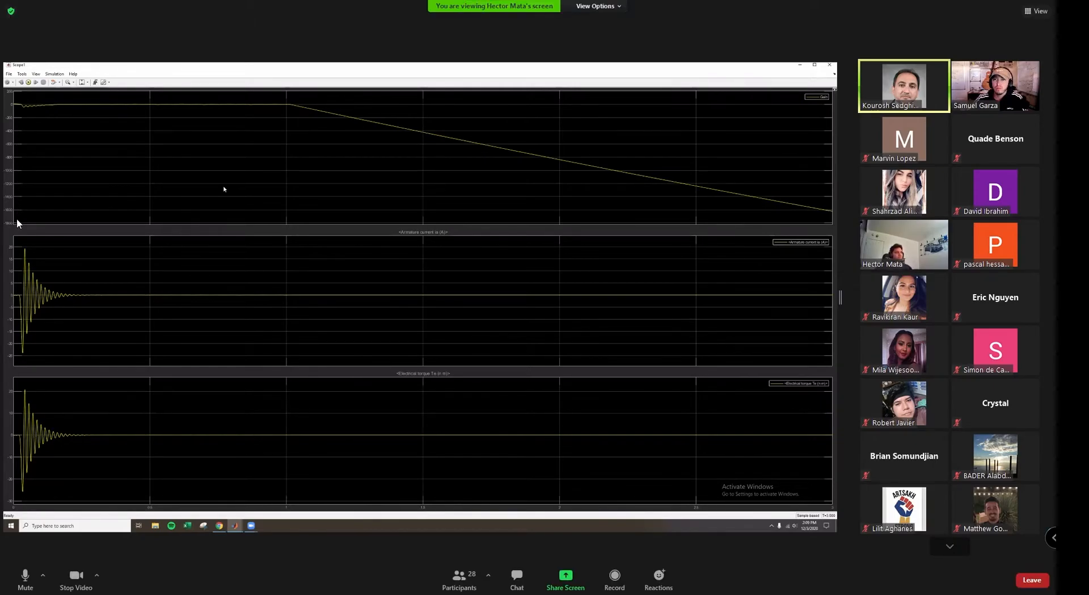
{"action": "mouse_move", "coordinate": [24, 117]}
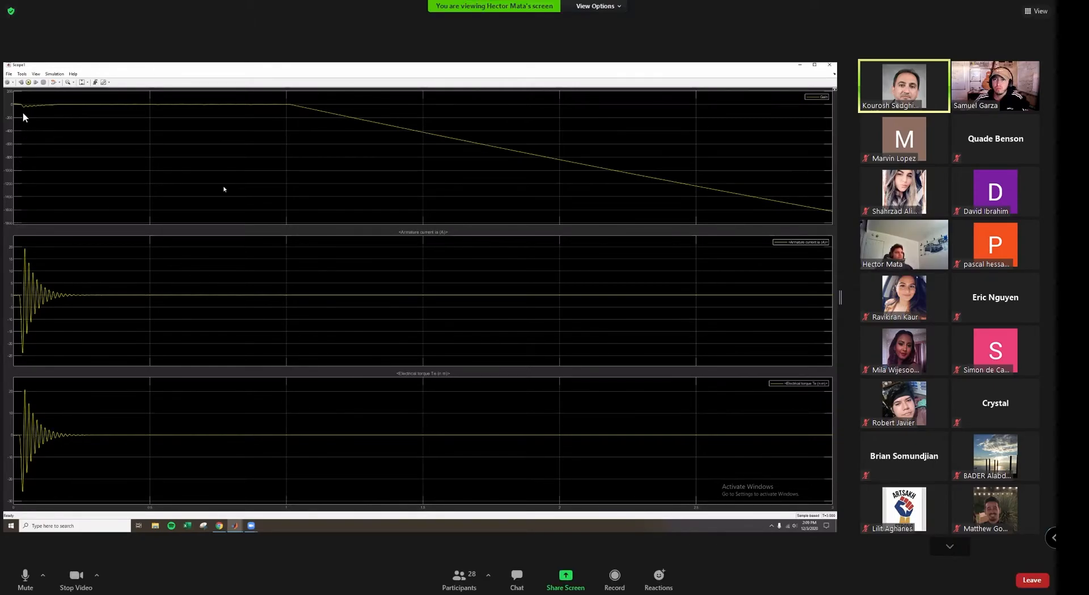
{"action": "mouse_move", "coordinate": [309, 113]}
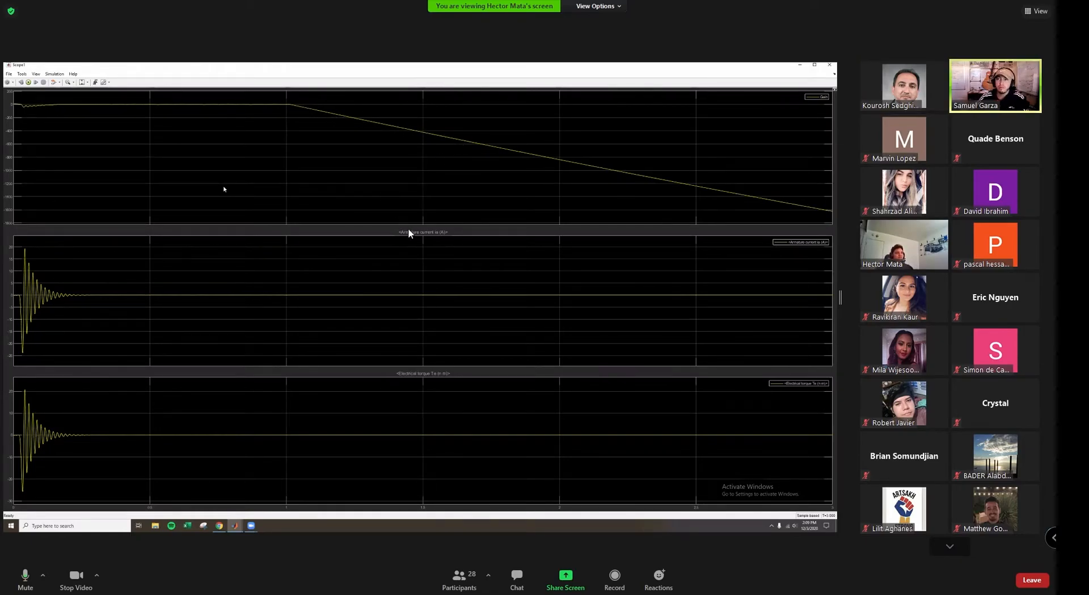
{"action": "mouse_move", "coordinate": [386, 237]}
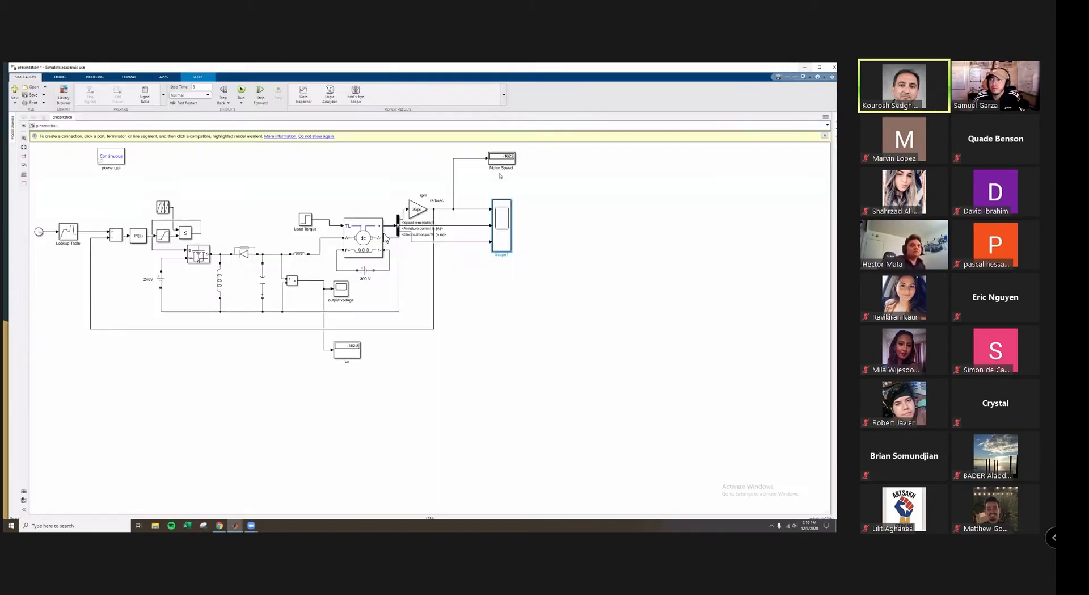
{"action": "left_click", "coordinate": [107, 296]}
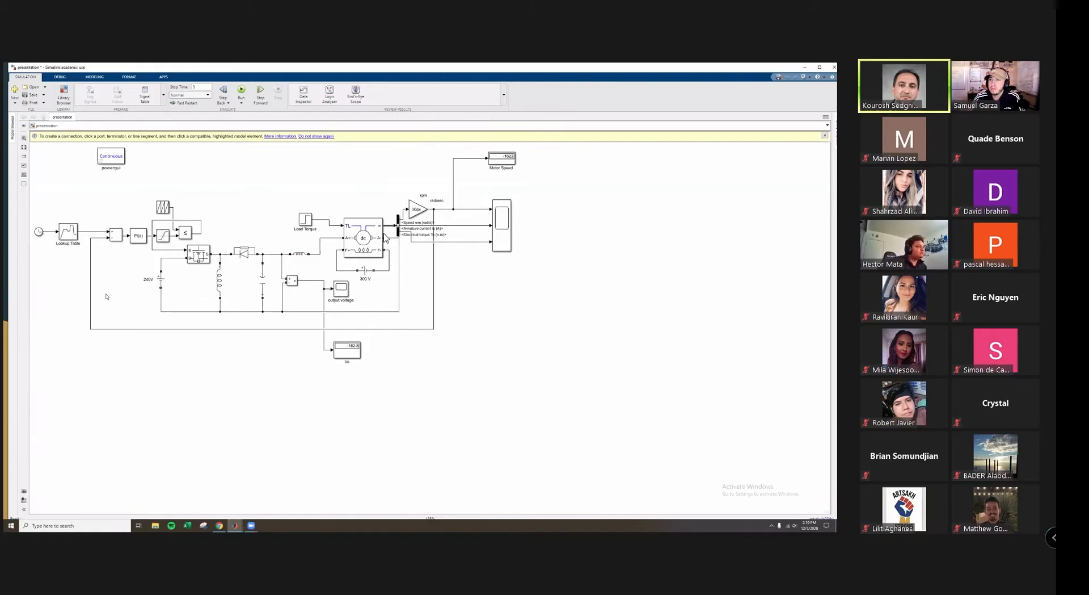
{"action": "mouse_move", "coordinate": [69, 256]}
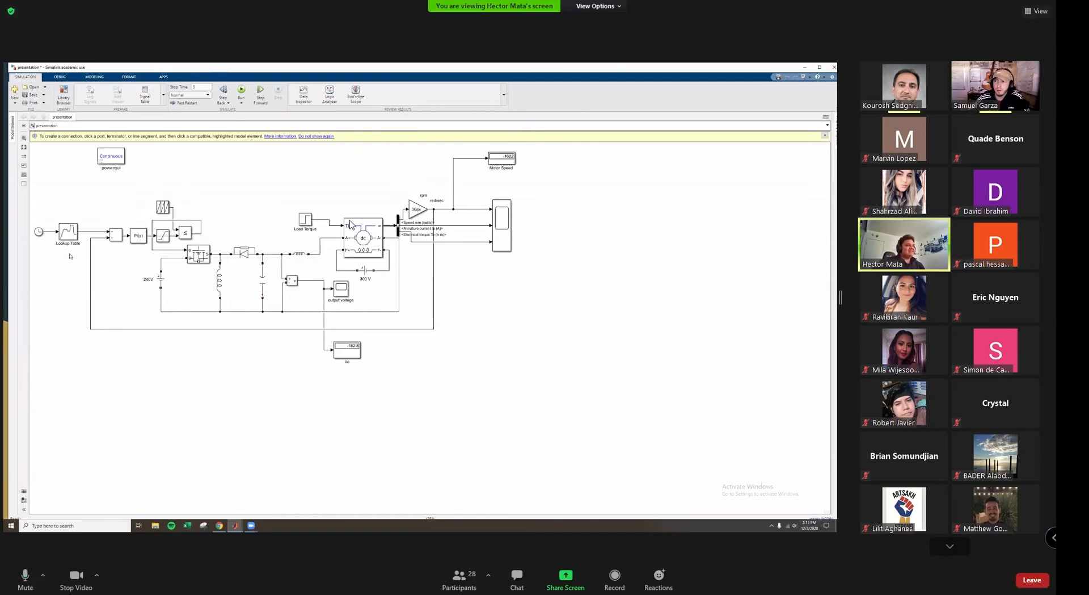
{"action": "mouse_move", "coordinate": [337, 248]}
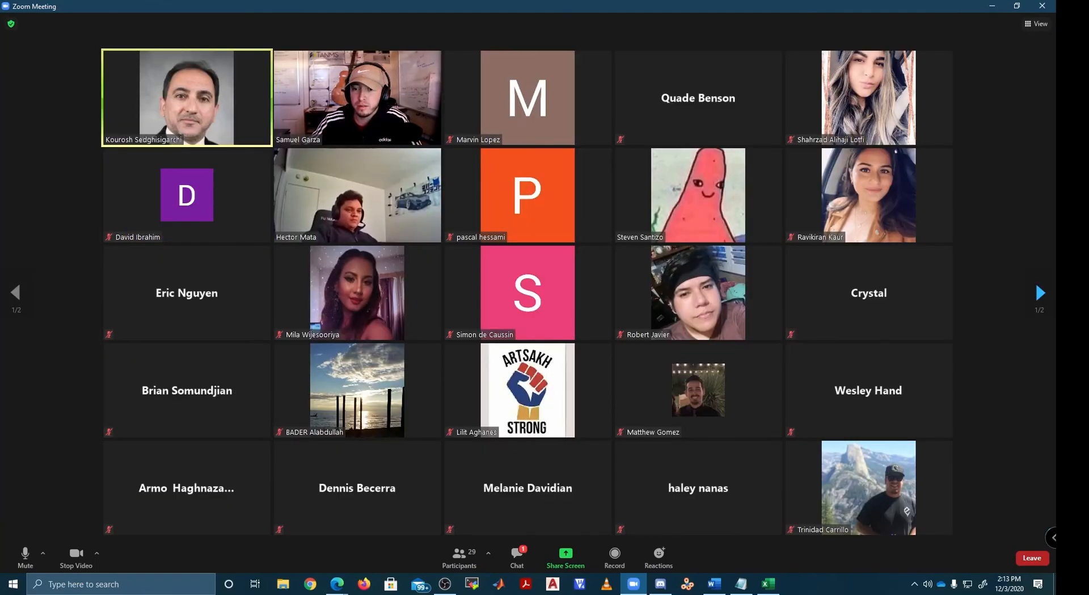
Mute my microphone from the Zoom toolbar
{"action": "left_click", "coordinate": [25, 557]}
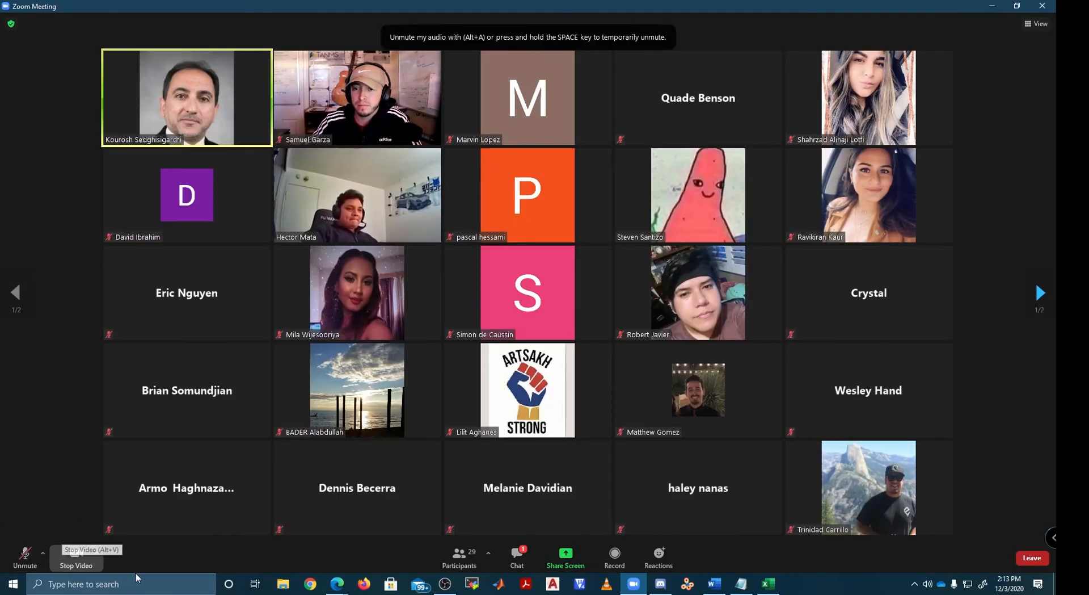
{"action": "mouse_move", "coordinate": [25, 556]}
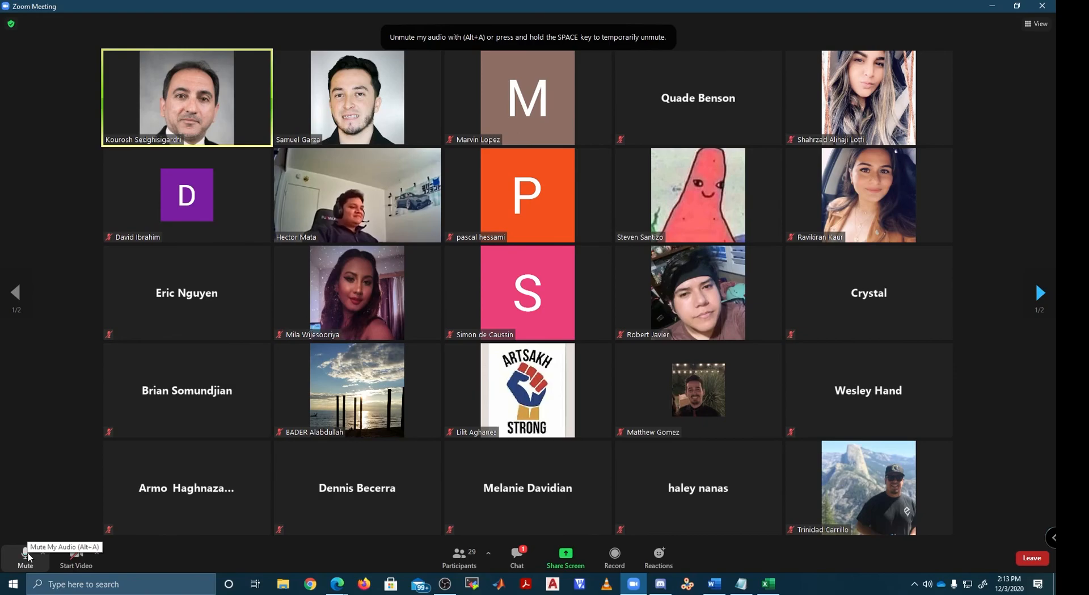